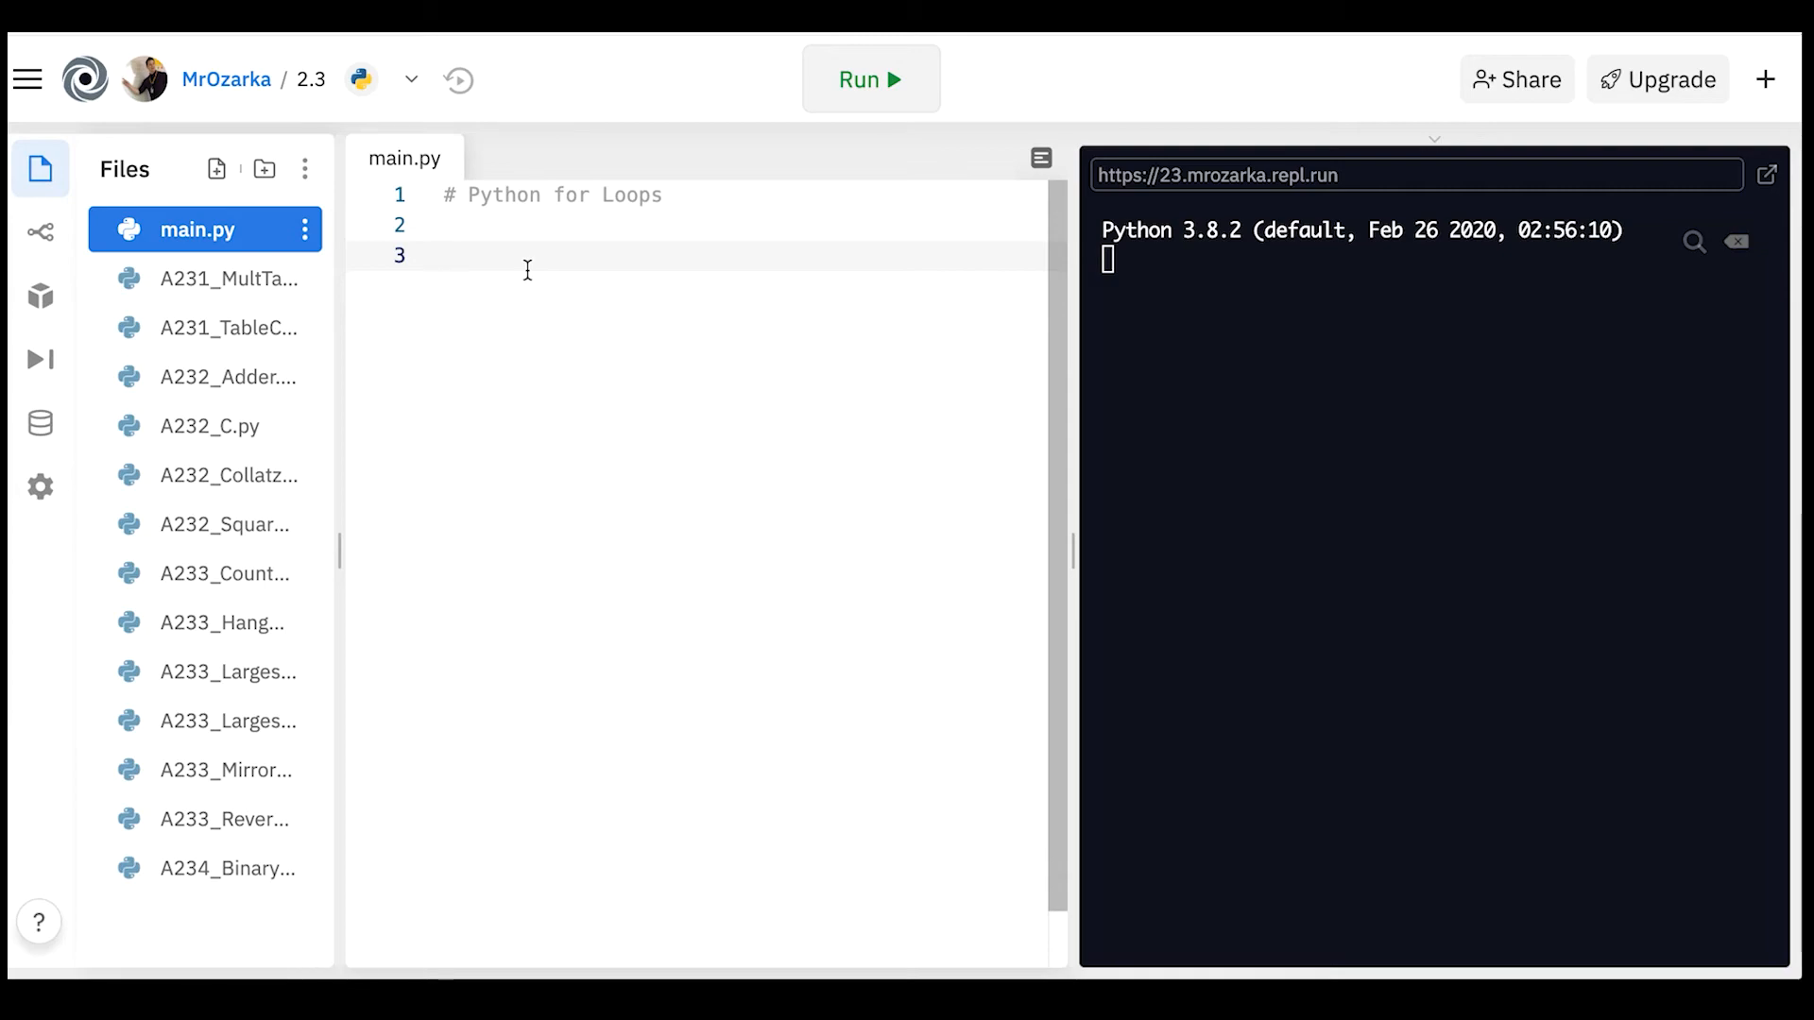
pyautogui.moveTo(1736, 242)
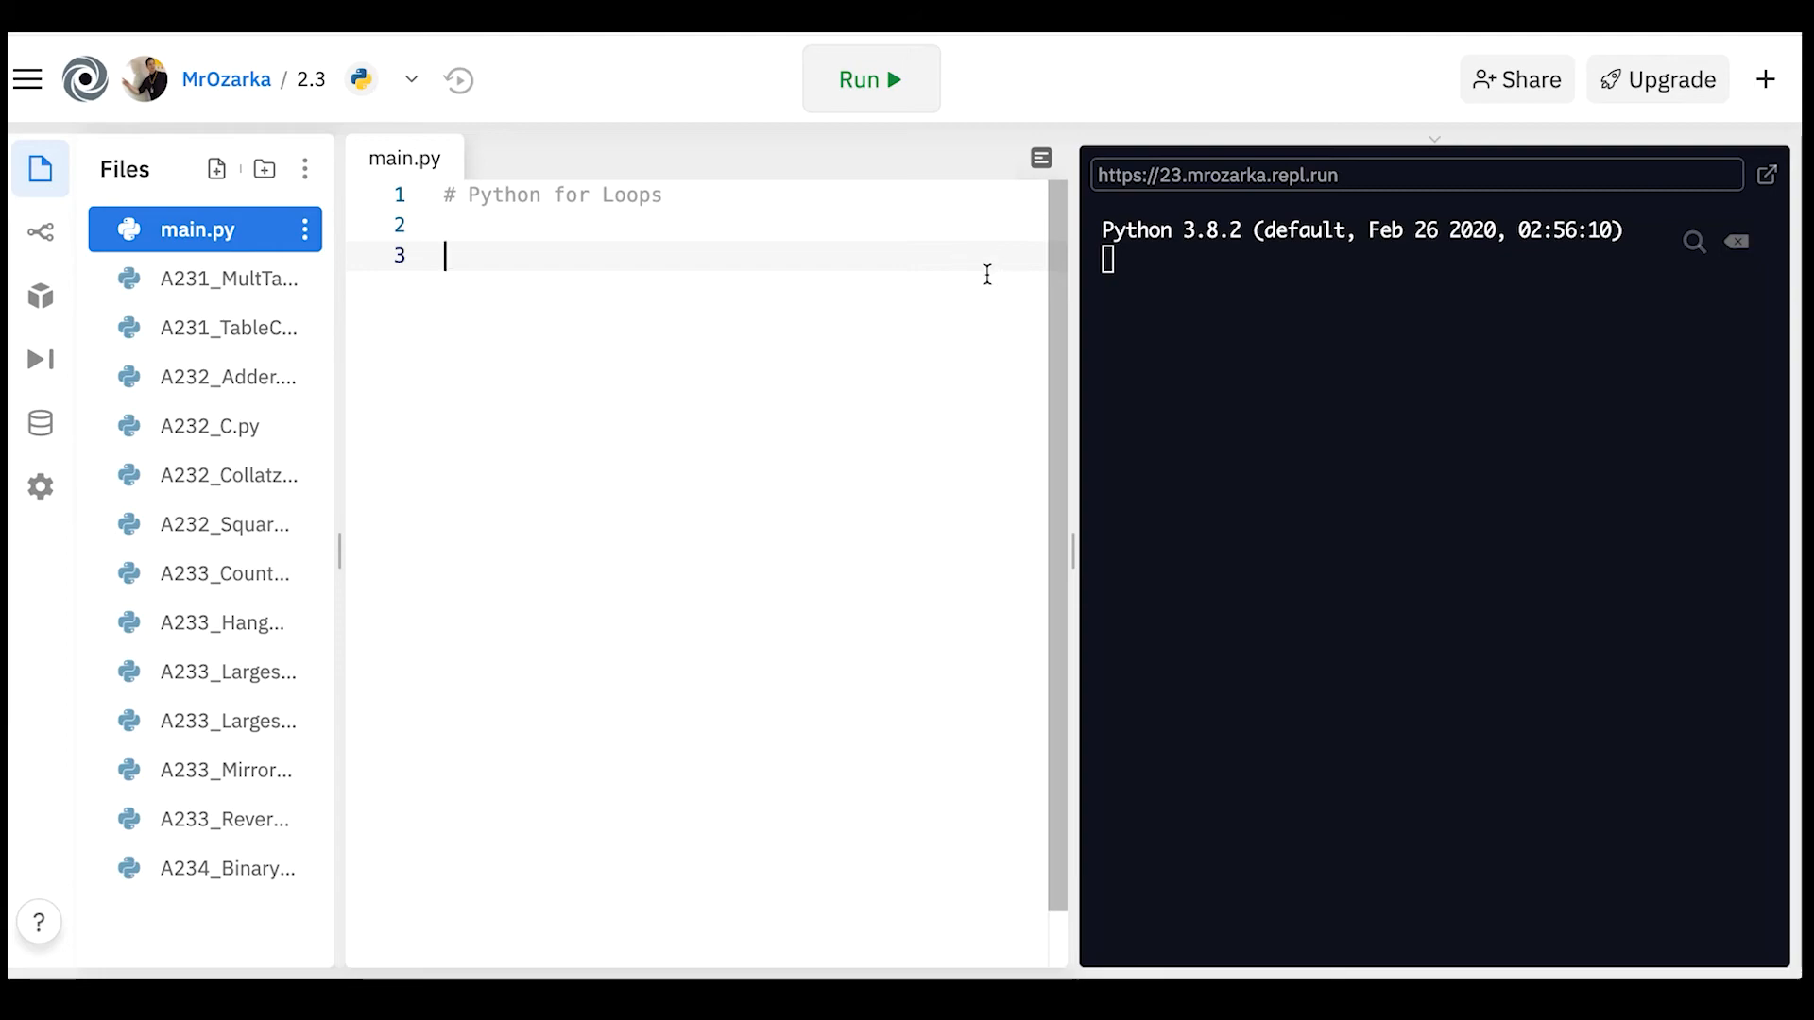
# Write 'for i in range(5)' with print(i) and run it, printing 0 through 4.
pyautogui.write('for i in range(5):')
pyautogui.write('print')
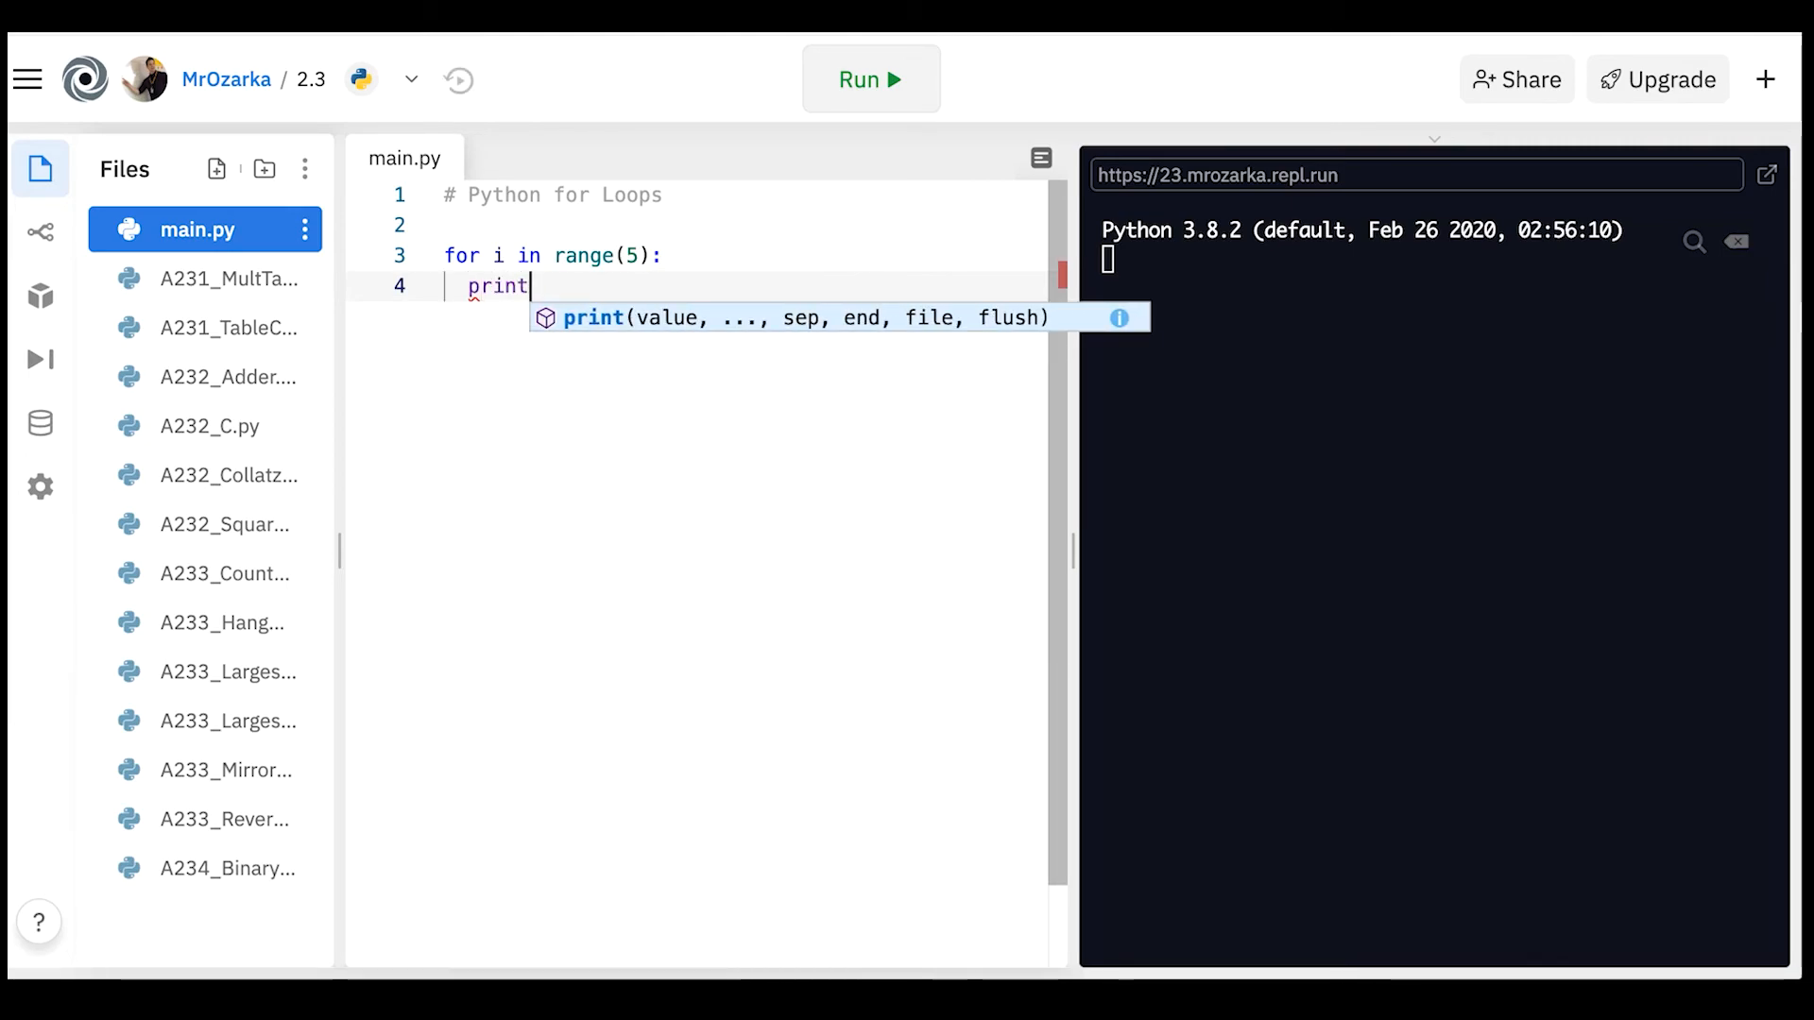
pyautogui.write('(i)')
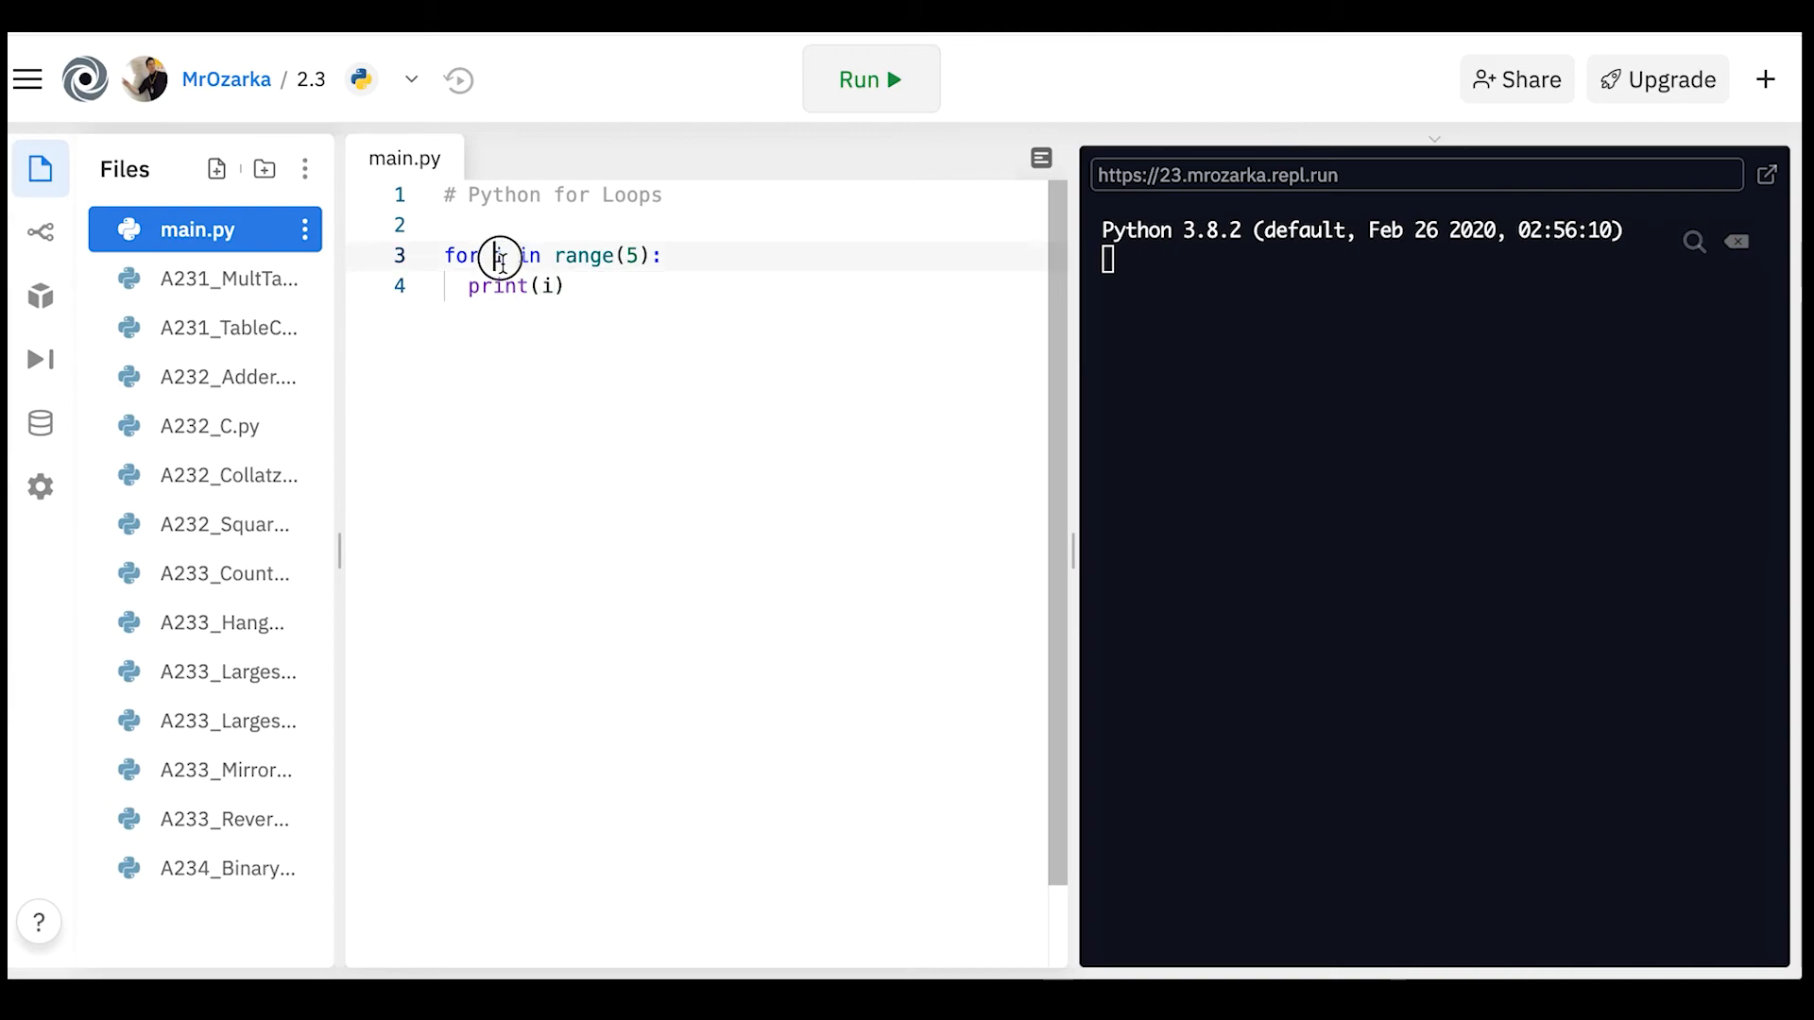
pyautogui.click(871, 78)
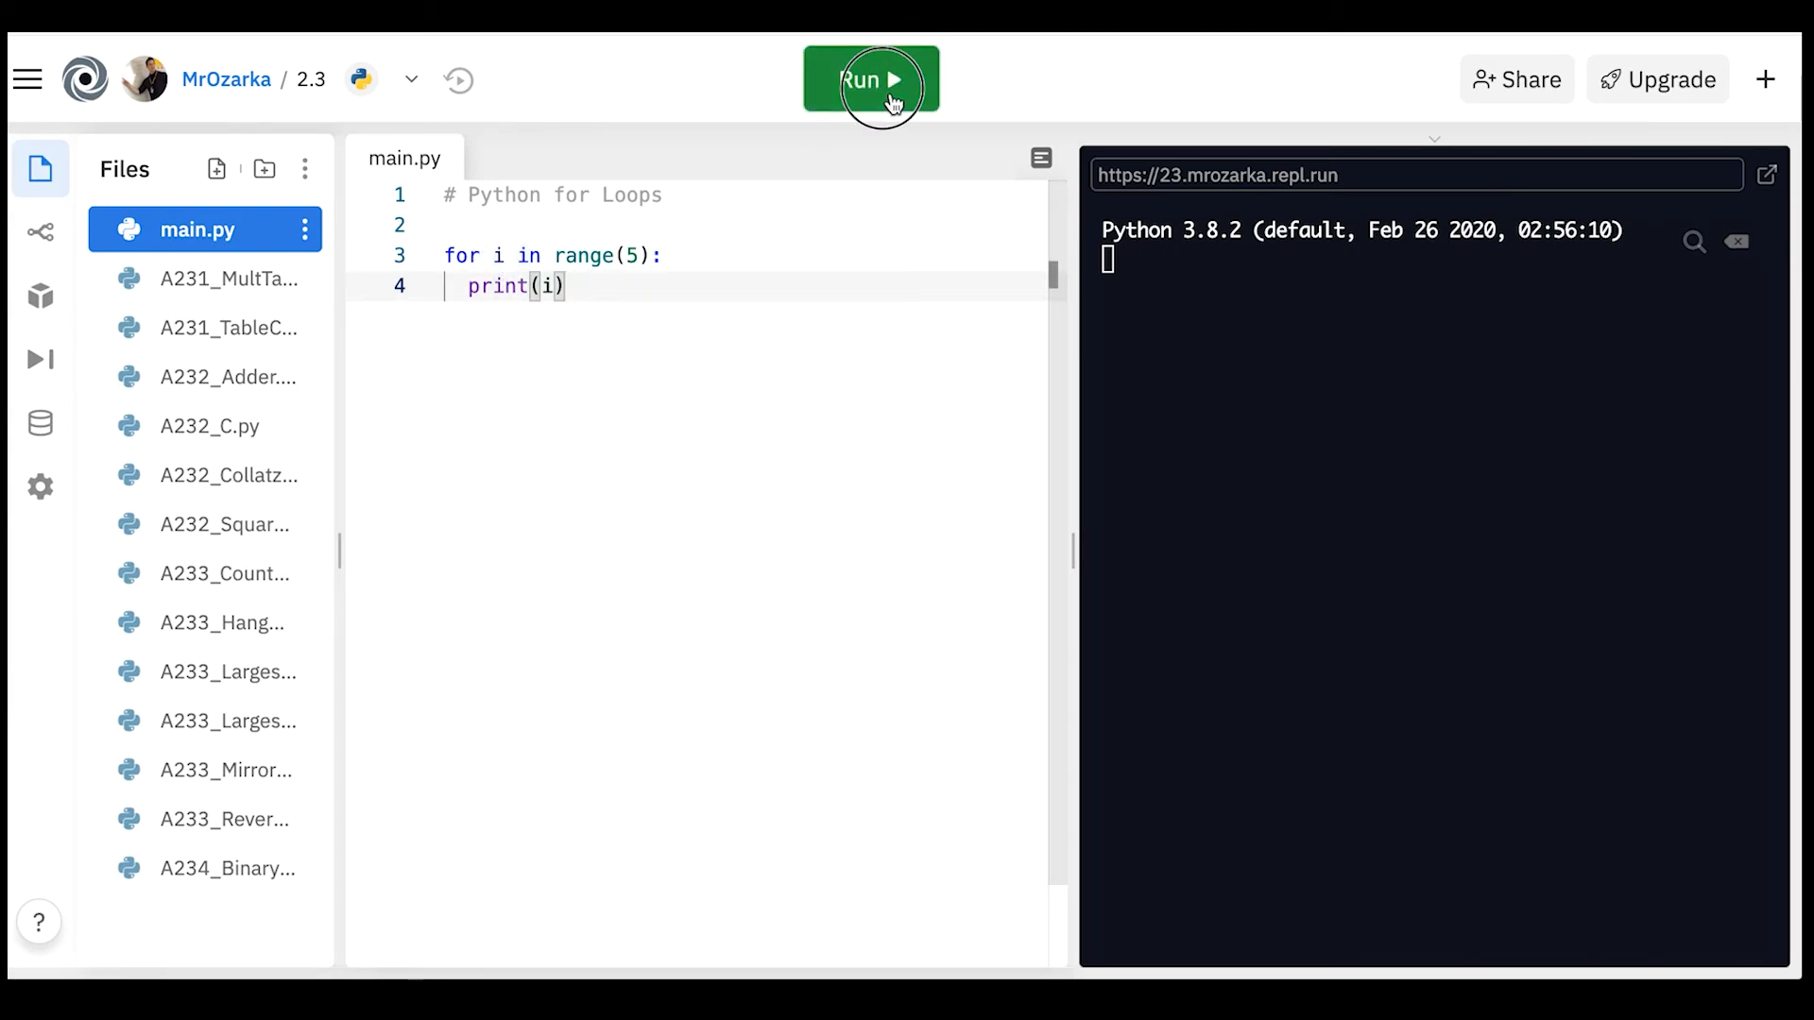
pyautogui.click(871, 79)
pyautogui.write("'")
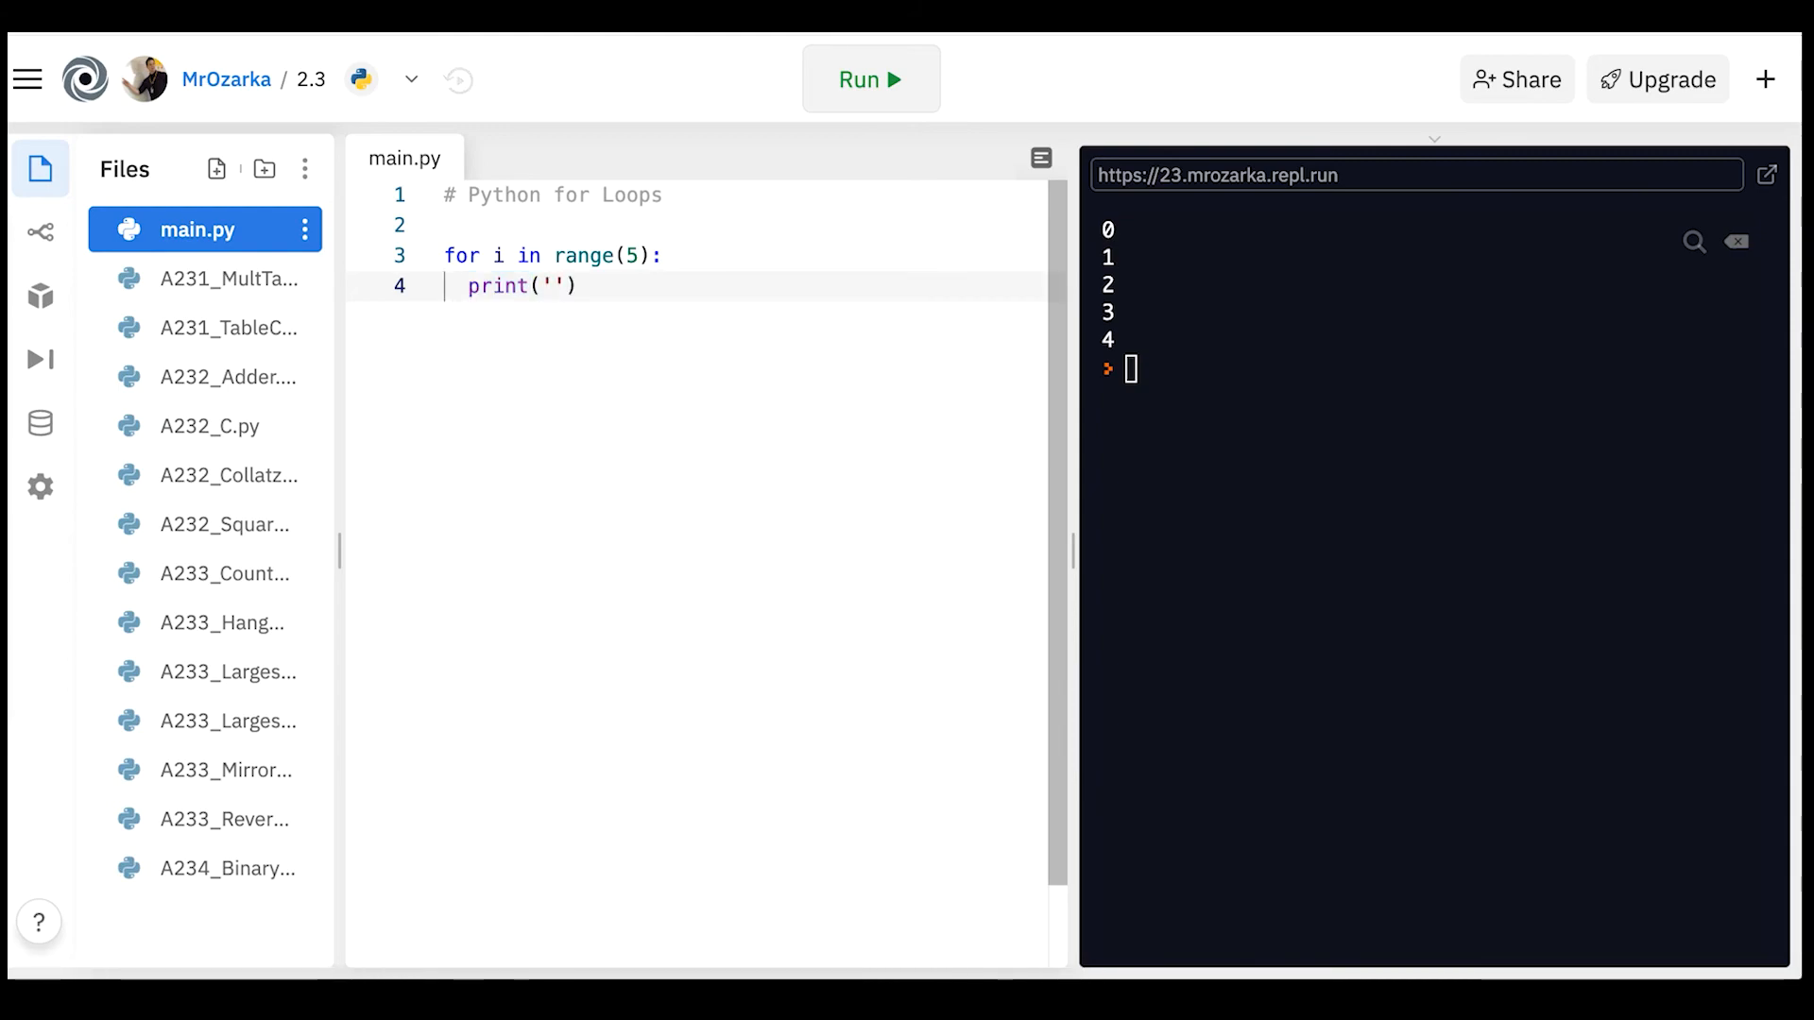
# Print 'CS Rules!' inside the loop and rerun it to show the phrase five times.
pyautogui.write('CS Rules!')
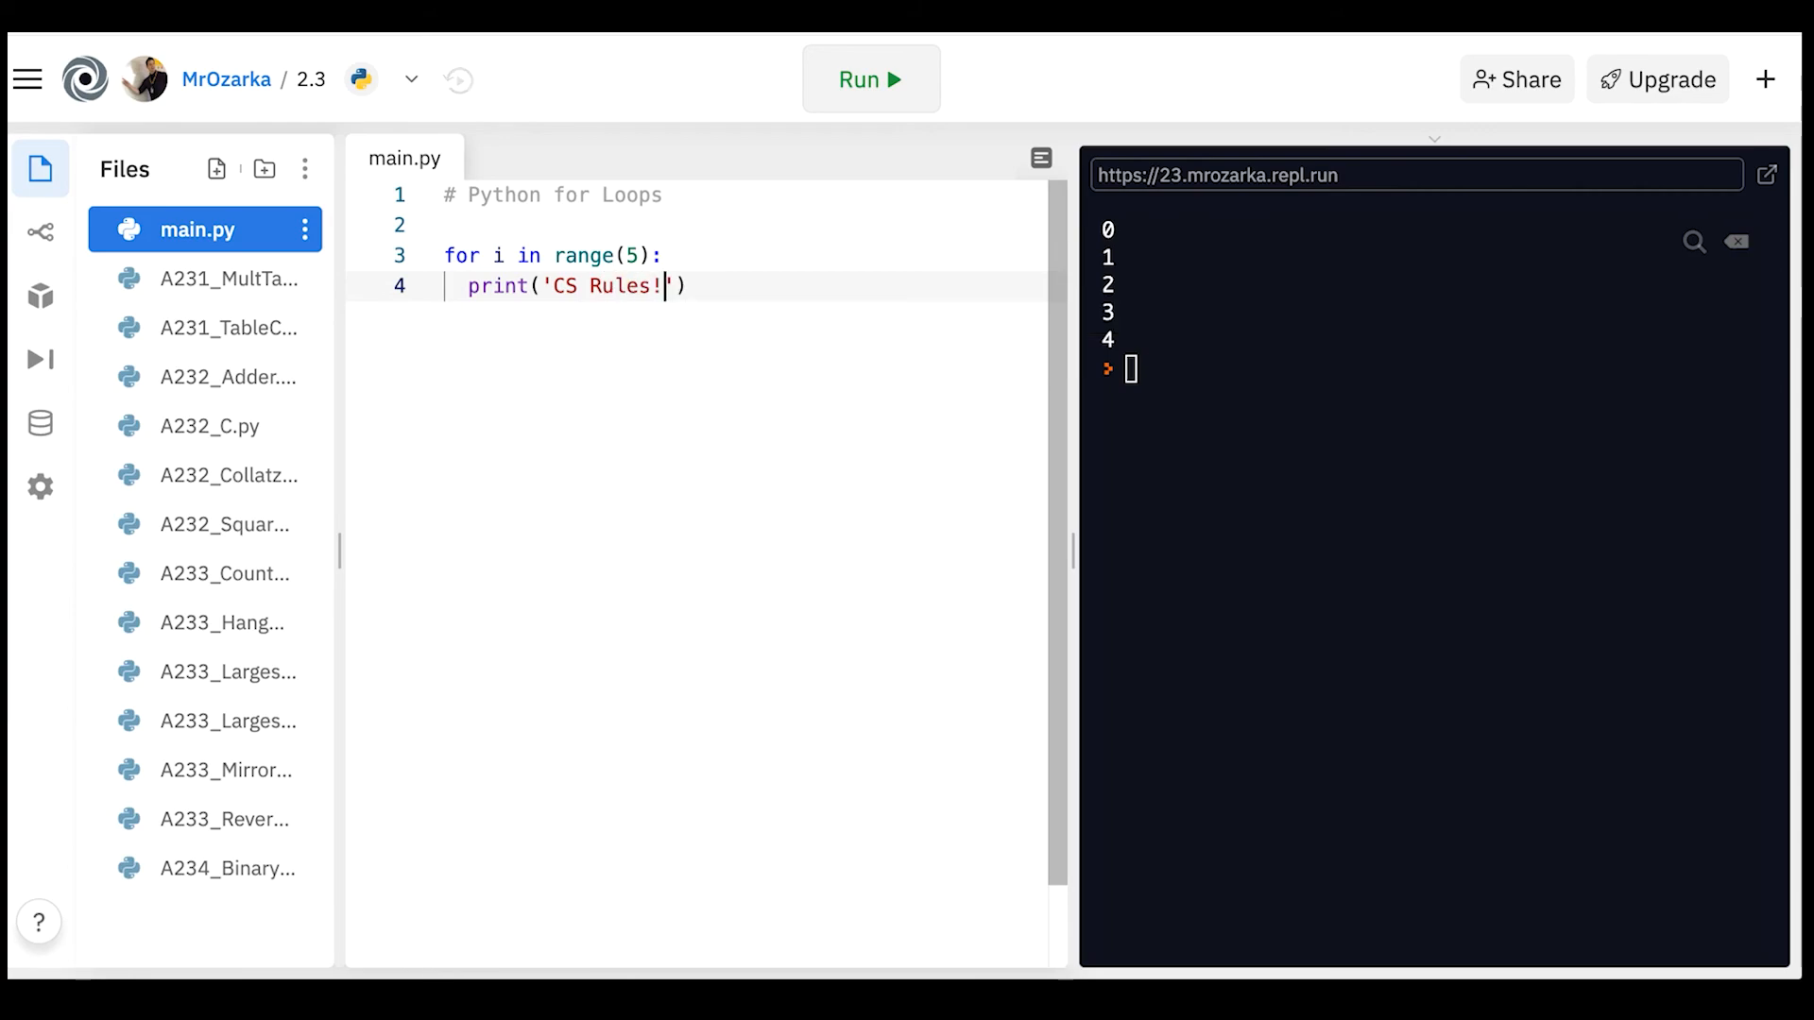
pyautogui.moveTo(585, 256)
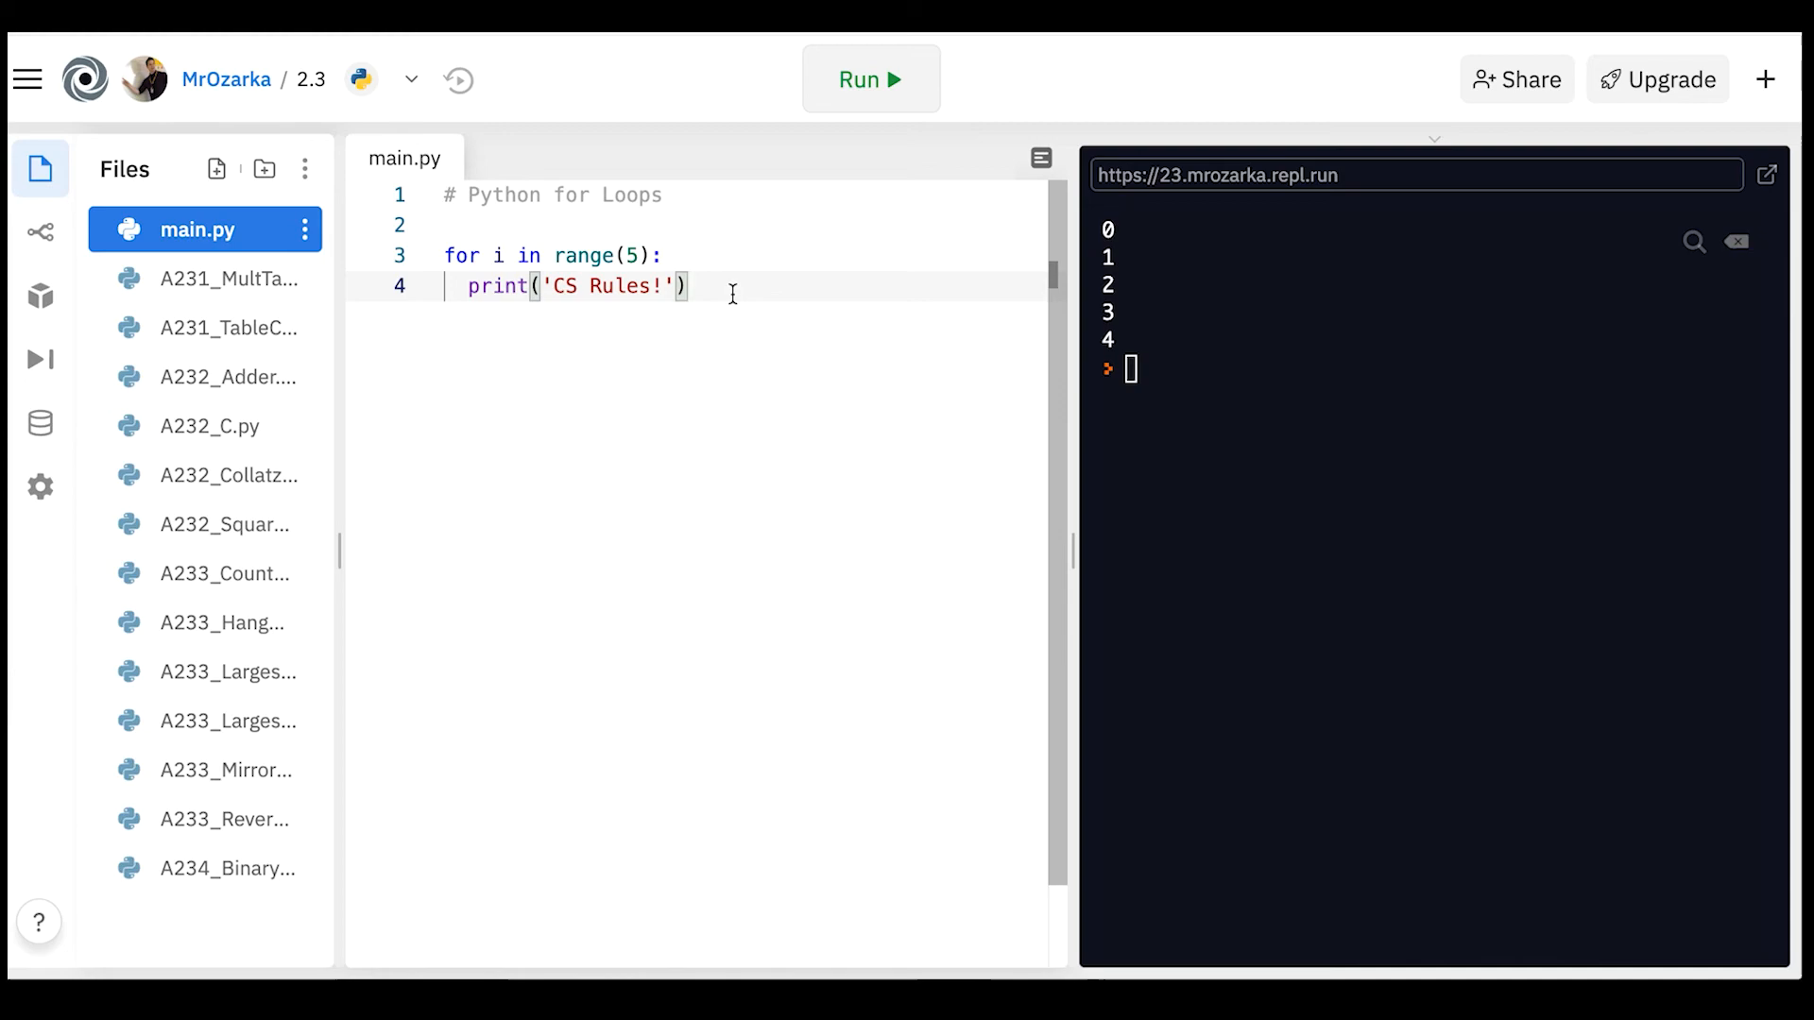
pyautogui.click(870, 78)
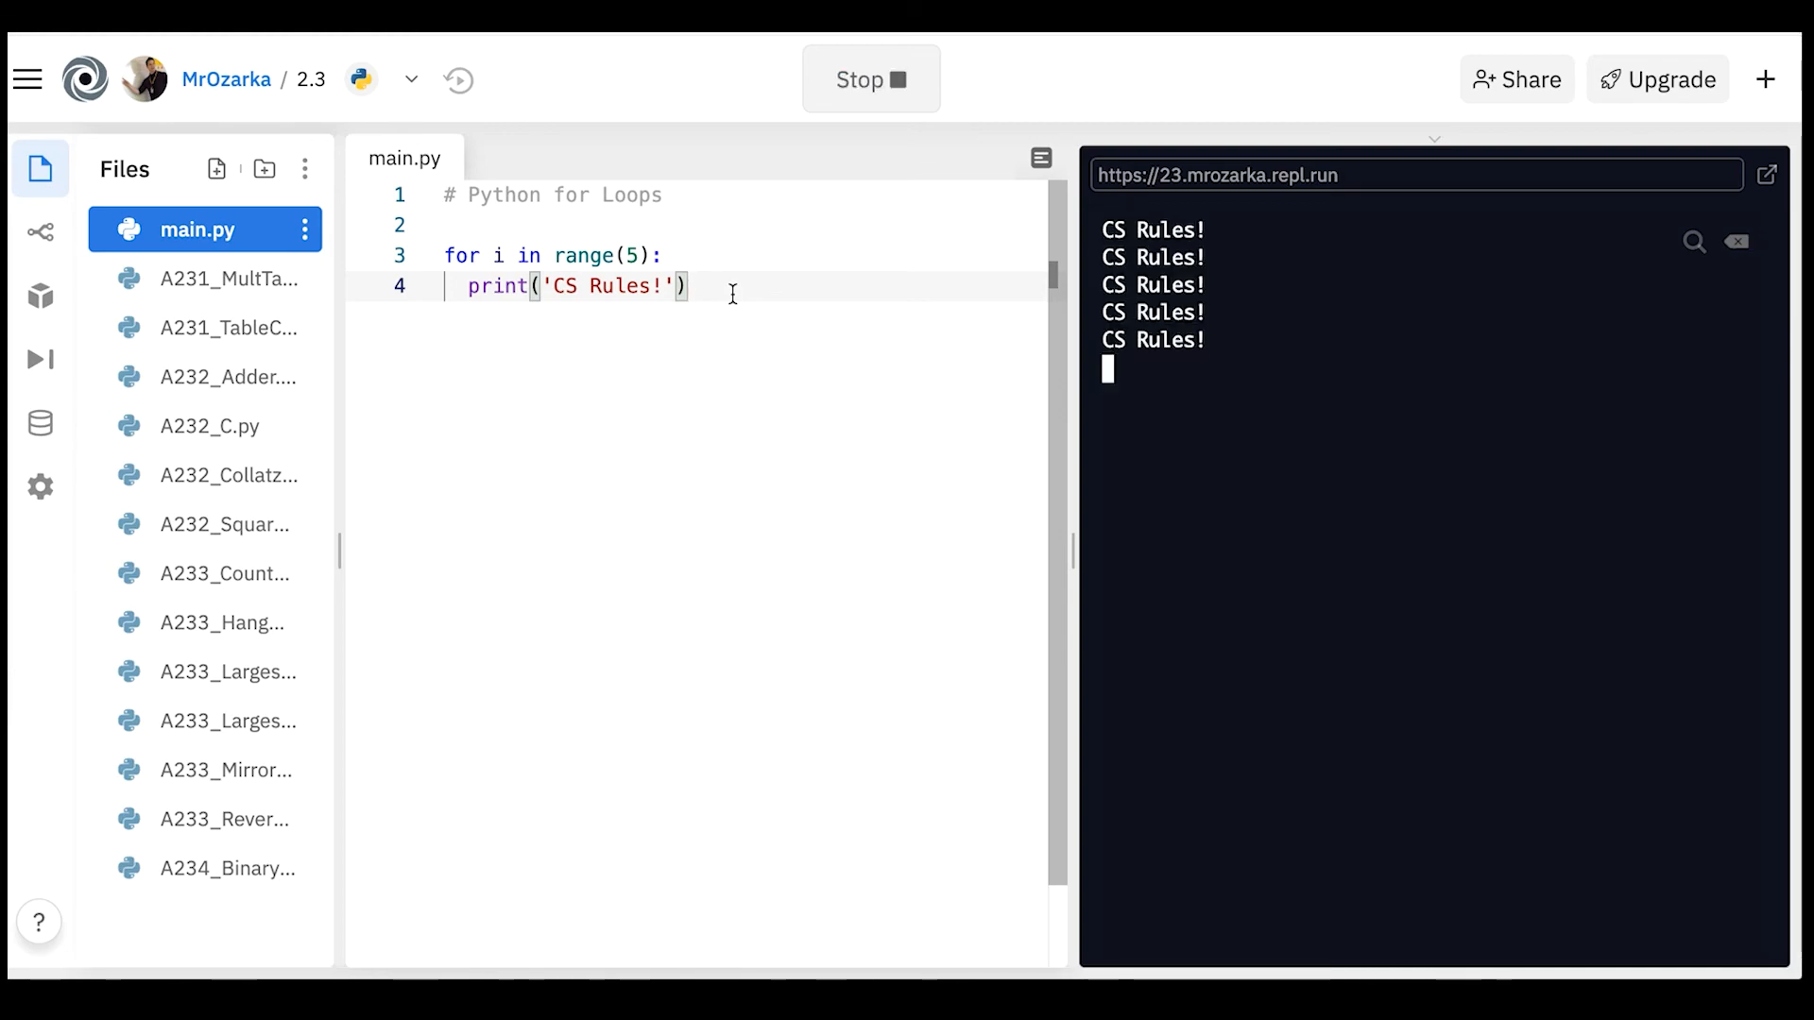
pyautogui.click(870, 79)
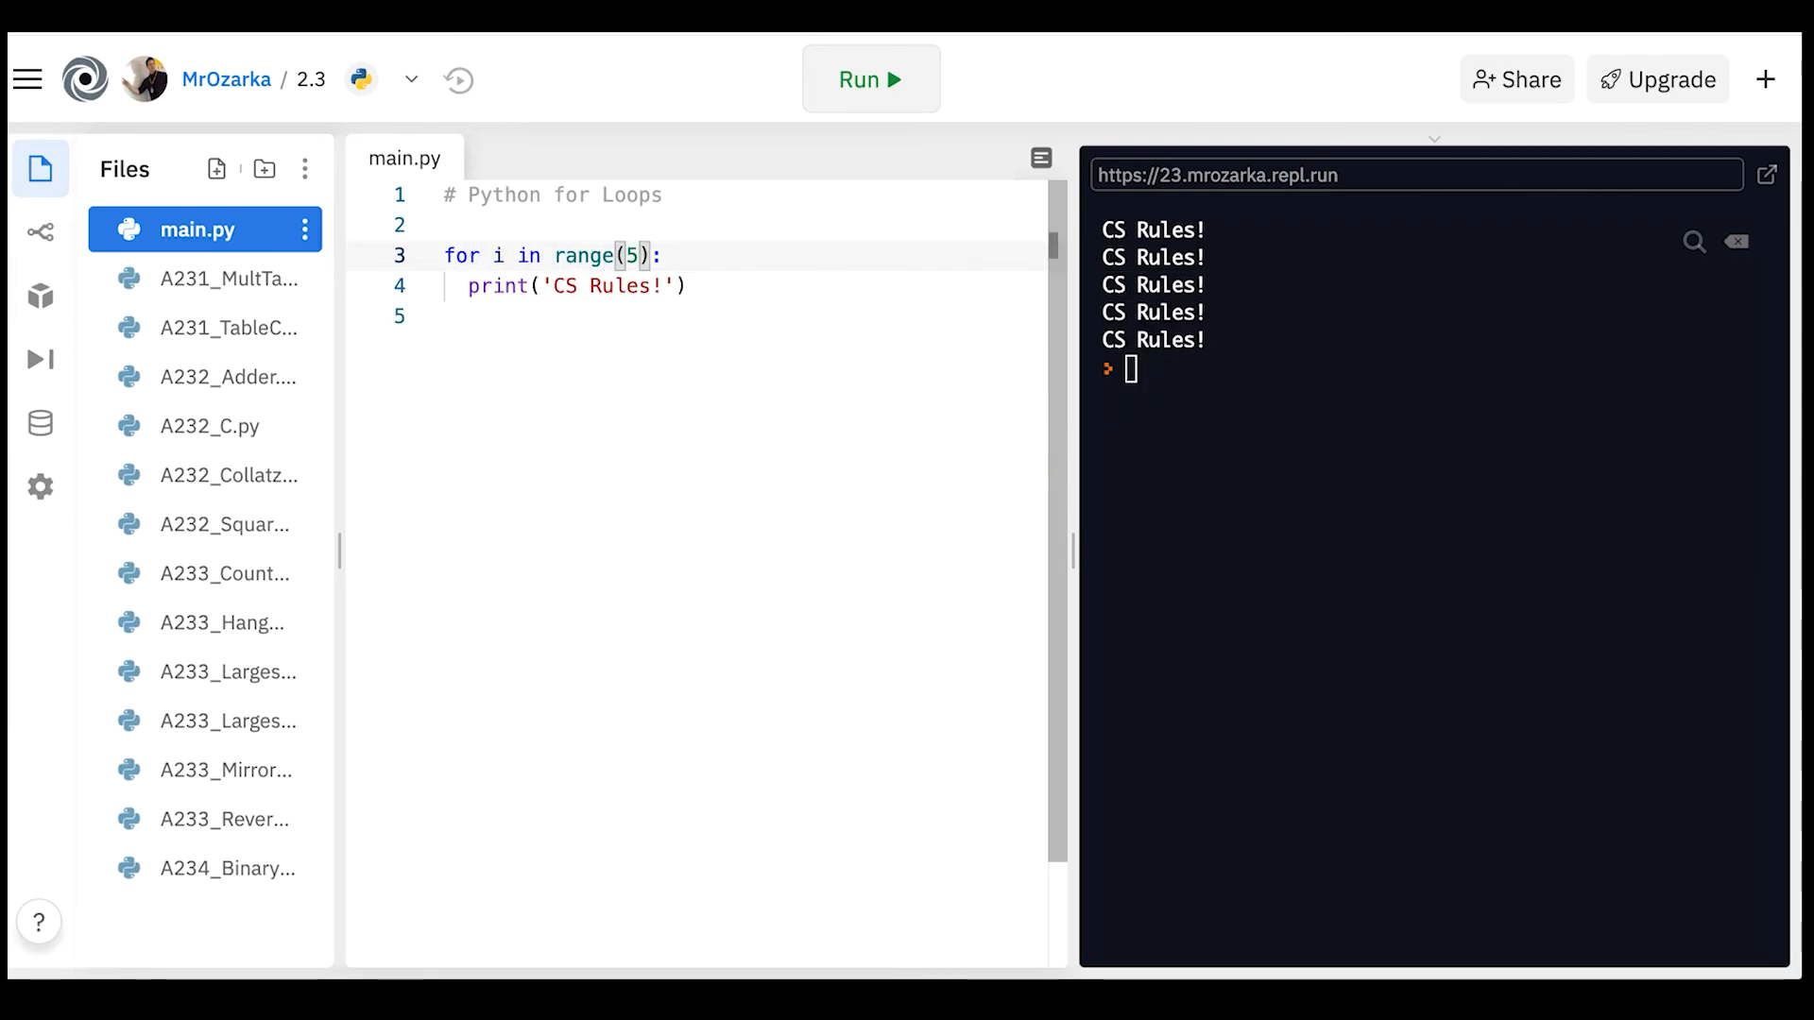
# Change the loop to range(5, 11) printing i, so it lists 5 through 10.
pyautogui.write(', 10')
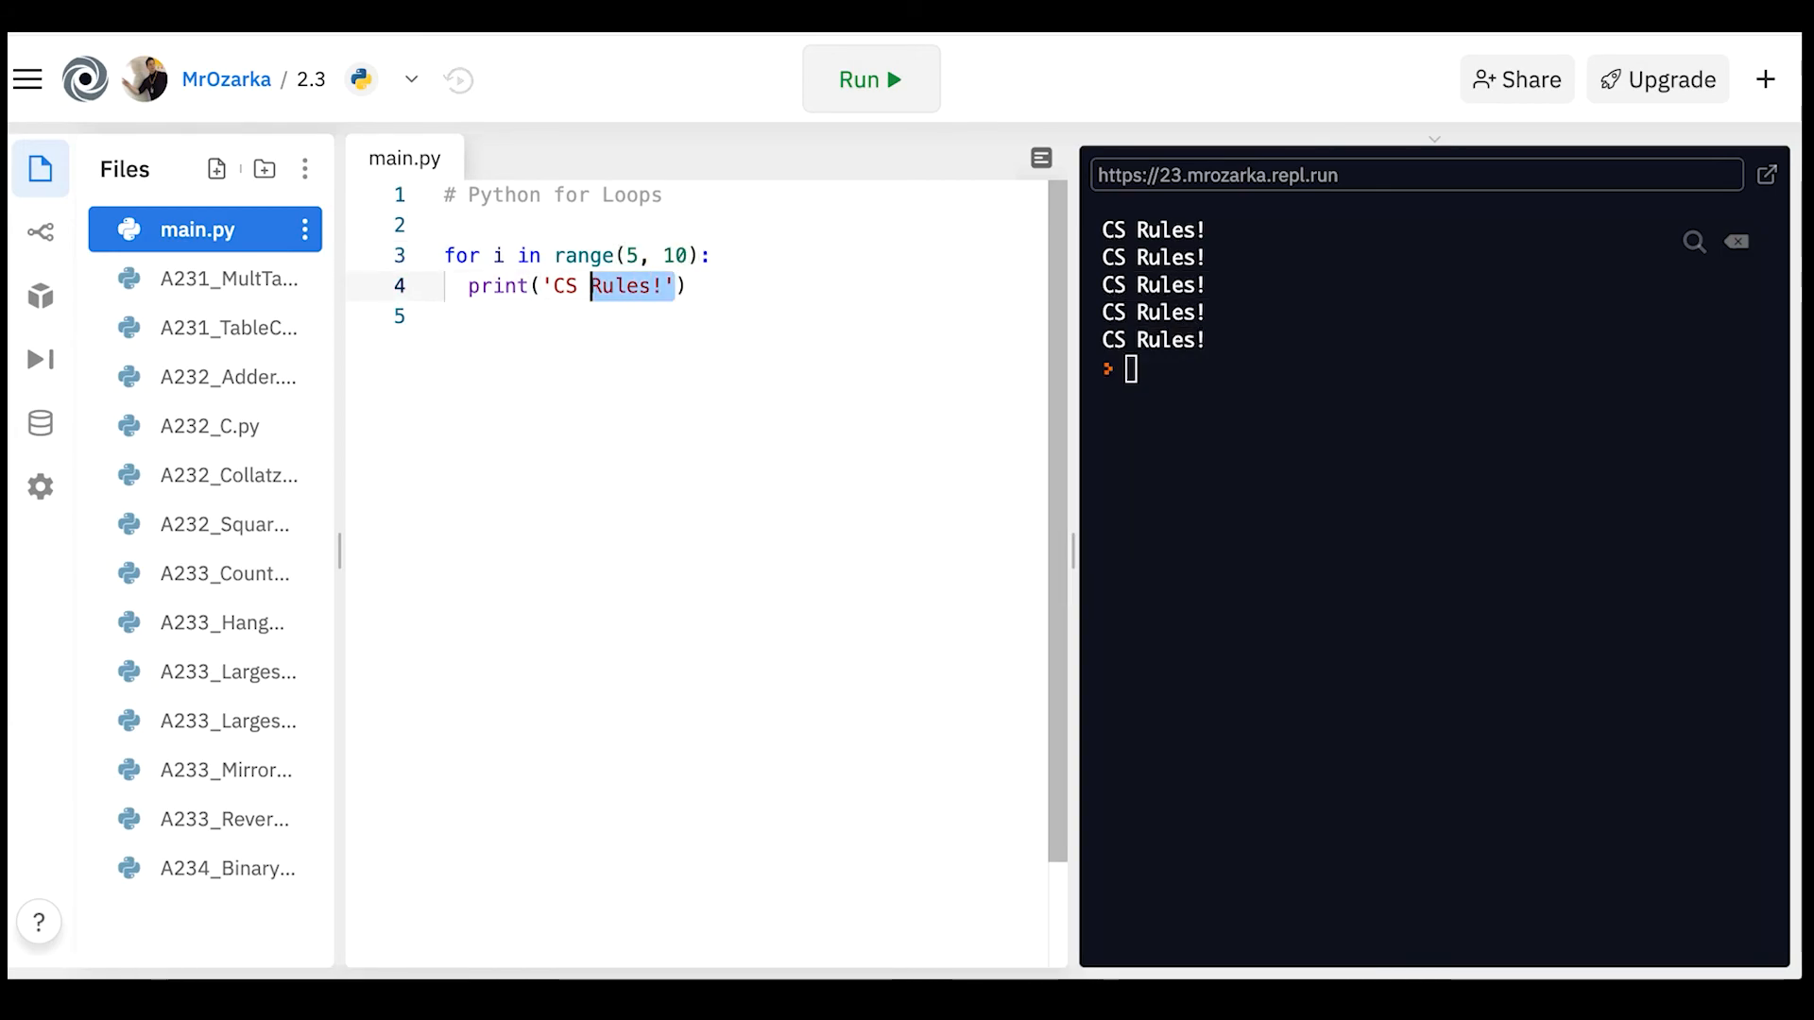
pyautogui.doubleClick(562, 286)
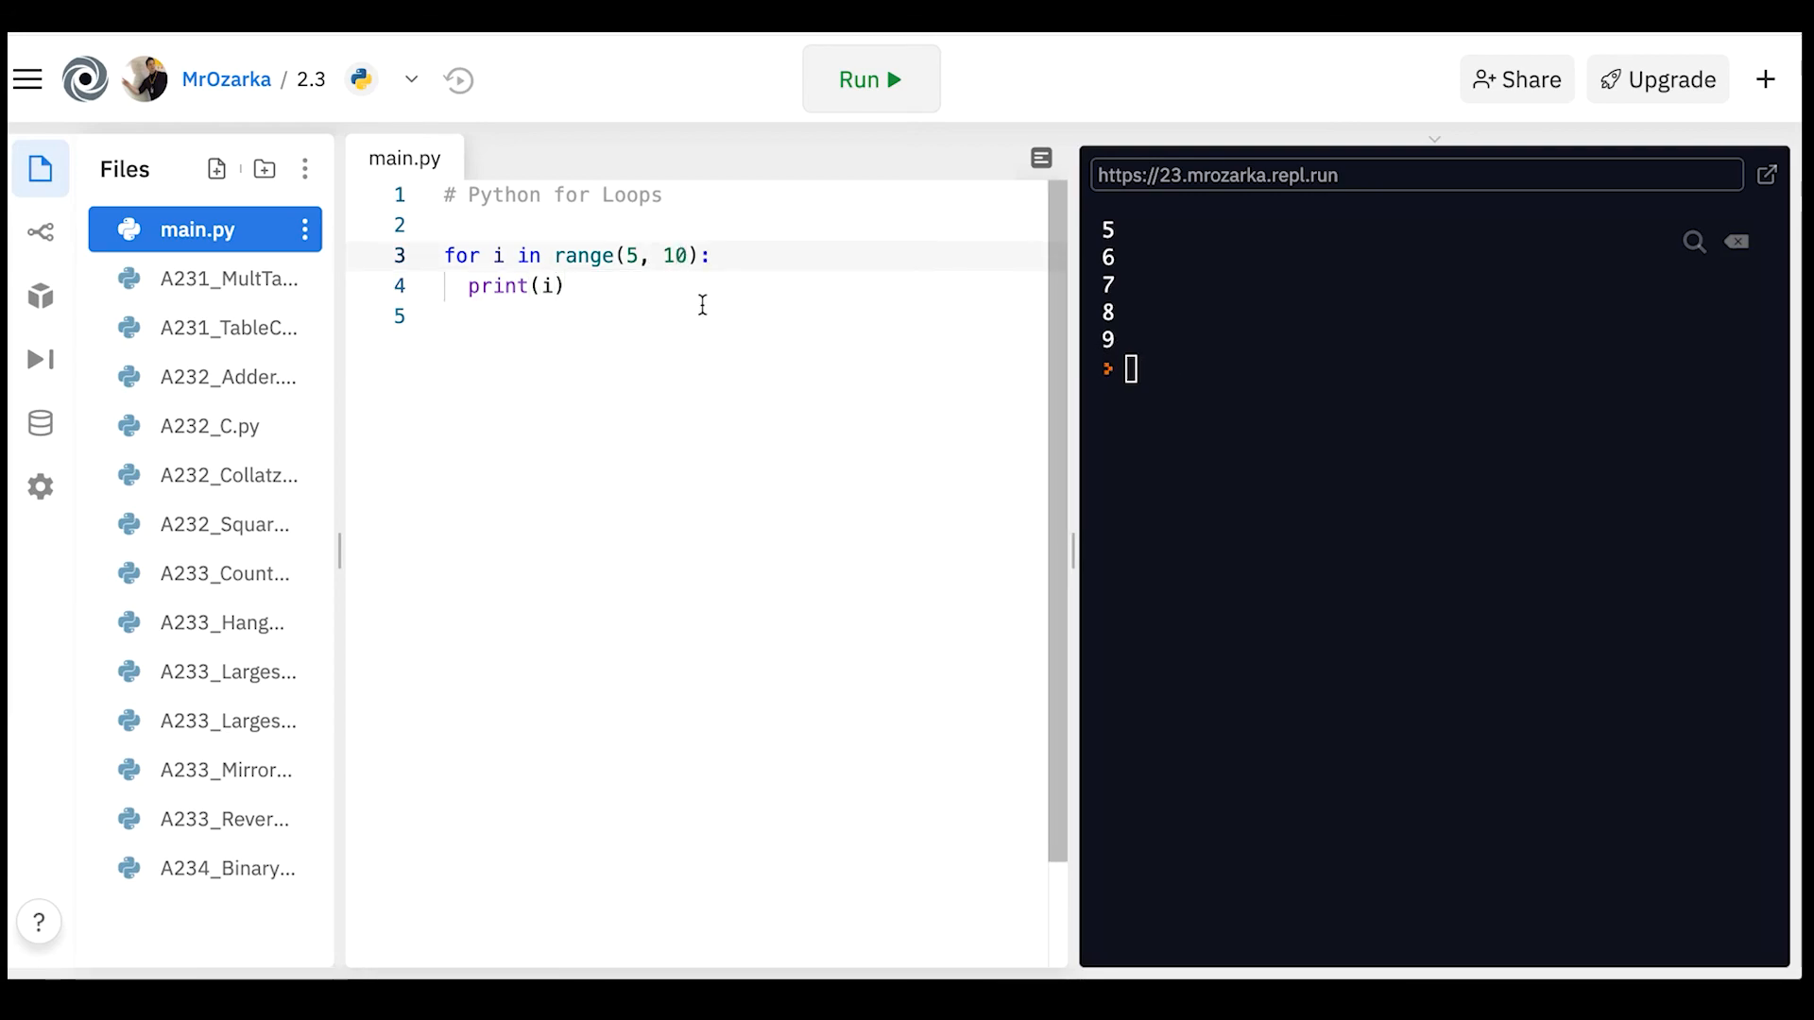
pyautogui.write('1')
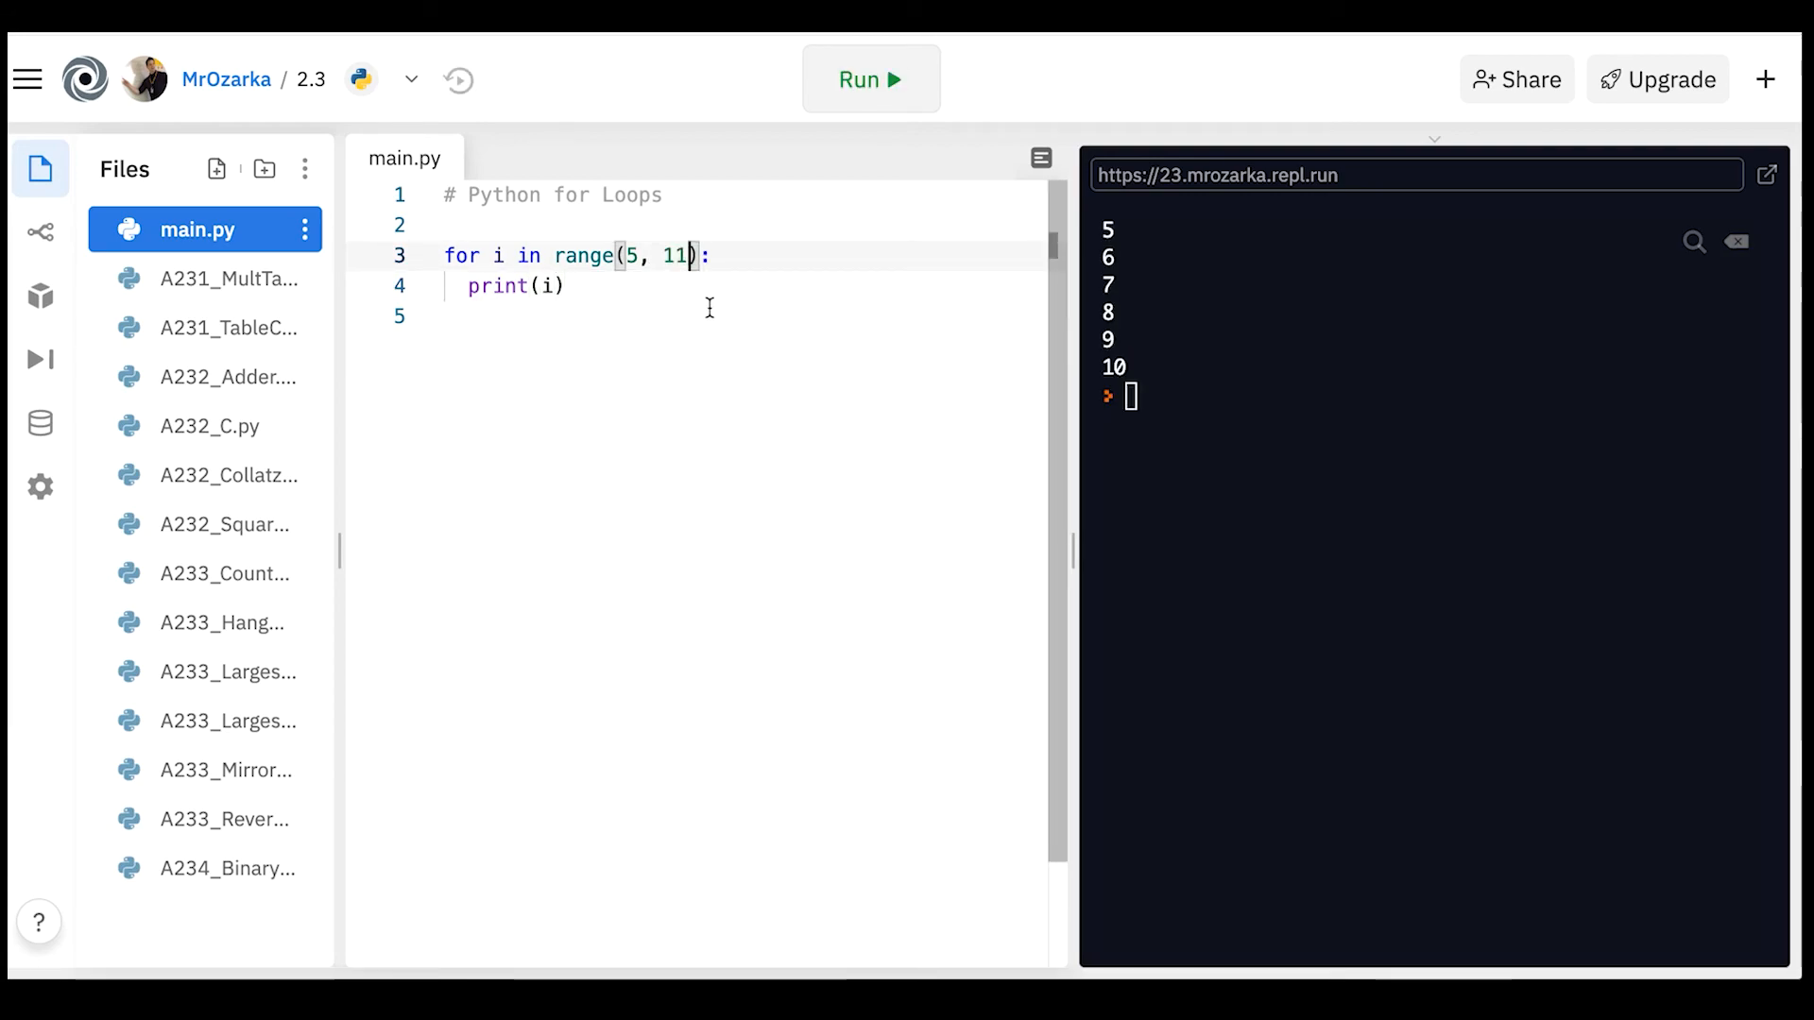
pyautogui.moveTo(748, 300)
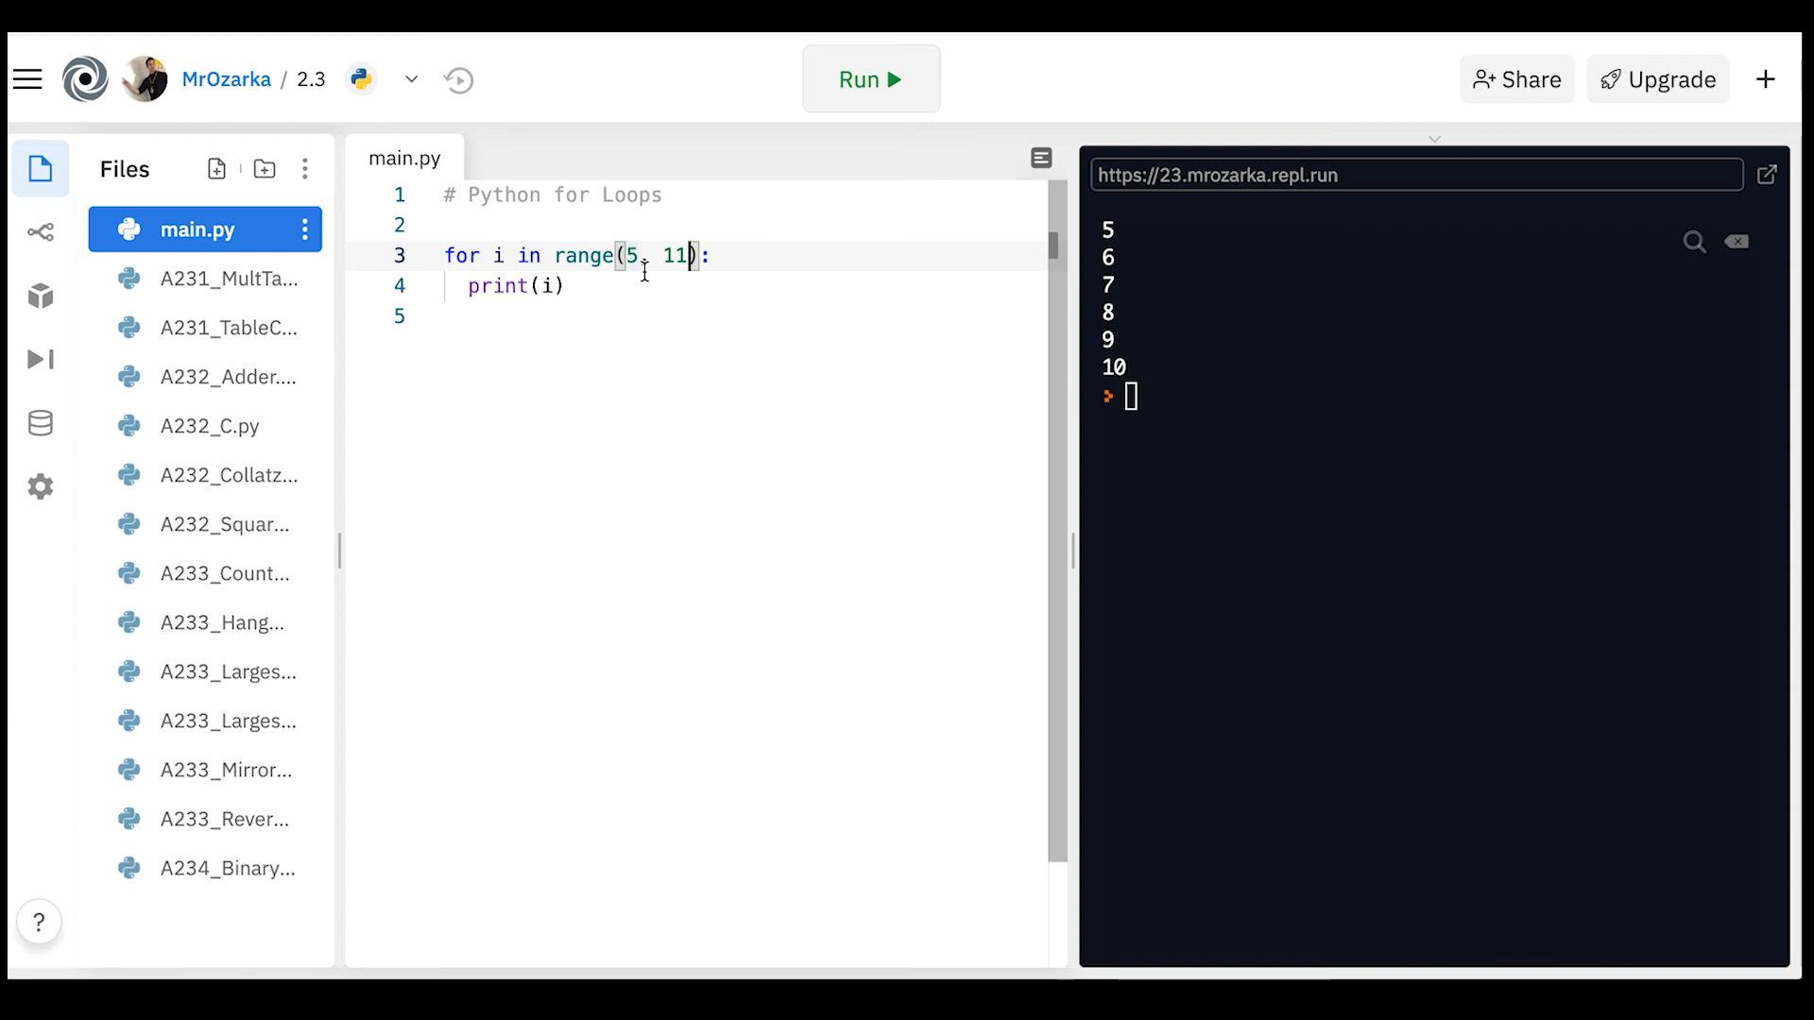
# Add a step of 2 to get range(5, 10, 2) and run it, printing 5, 7, 9.
pyautogui.write(',')
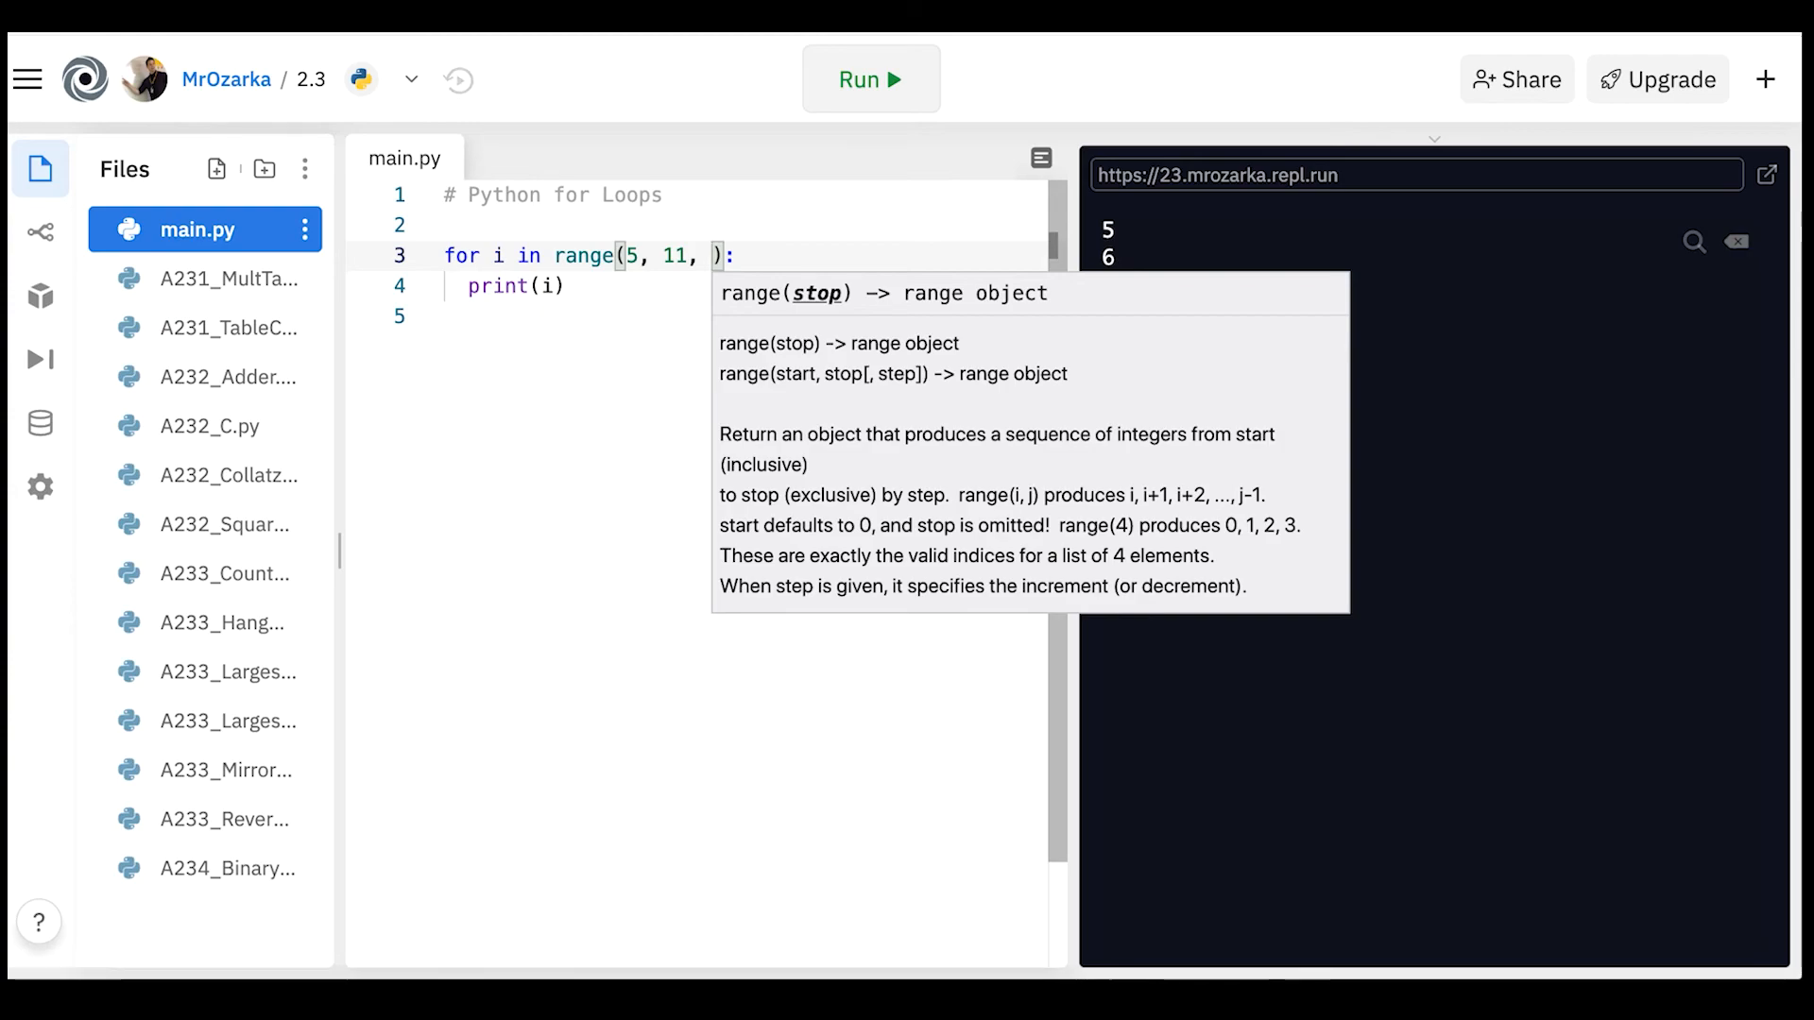
pyautogui.write('2')
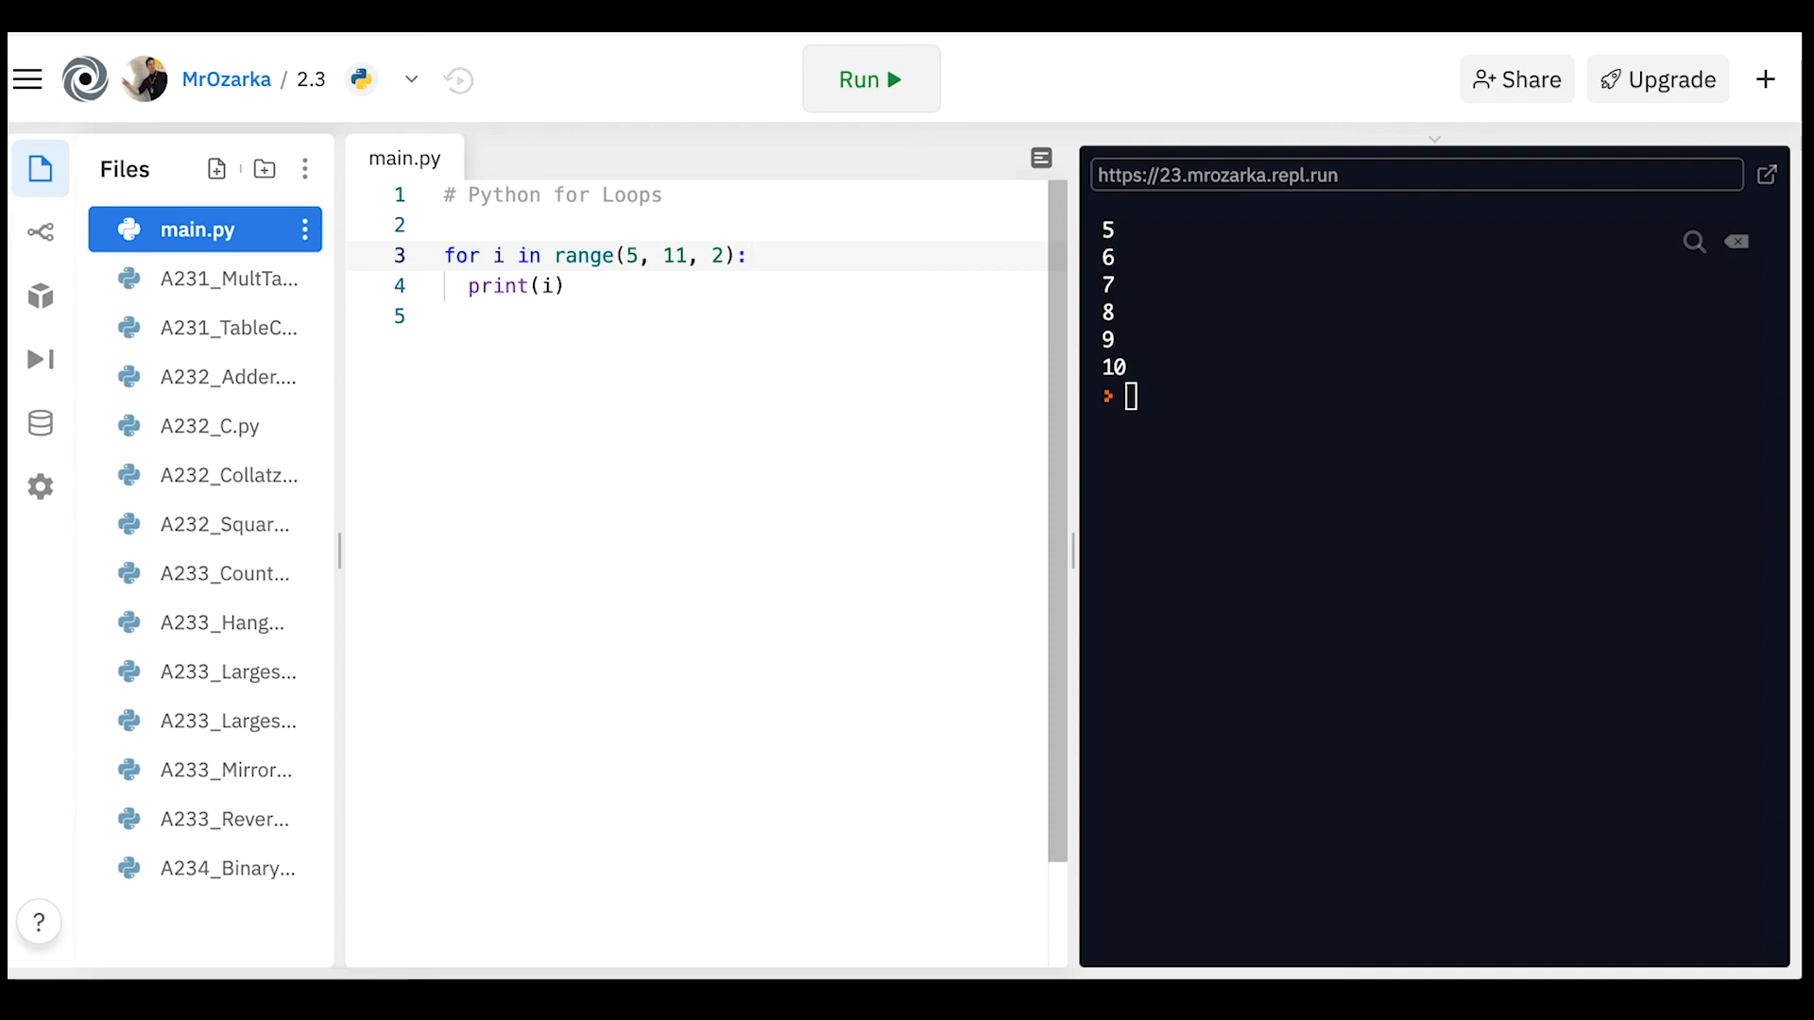
pyautogui.click(870, 78)
pyautogui.write('0')
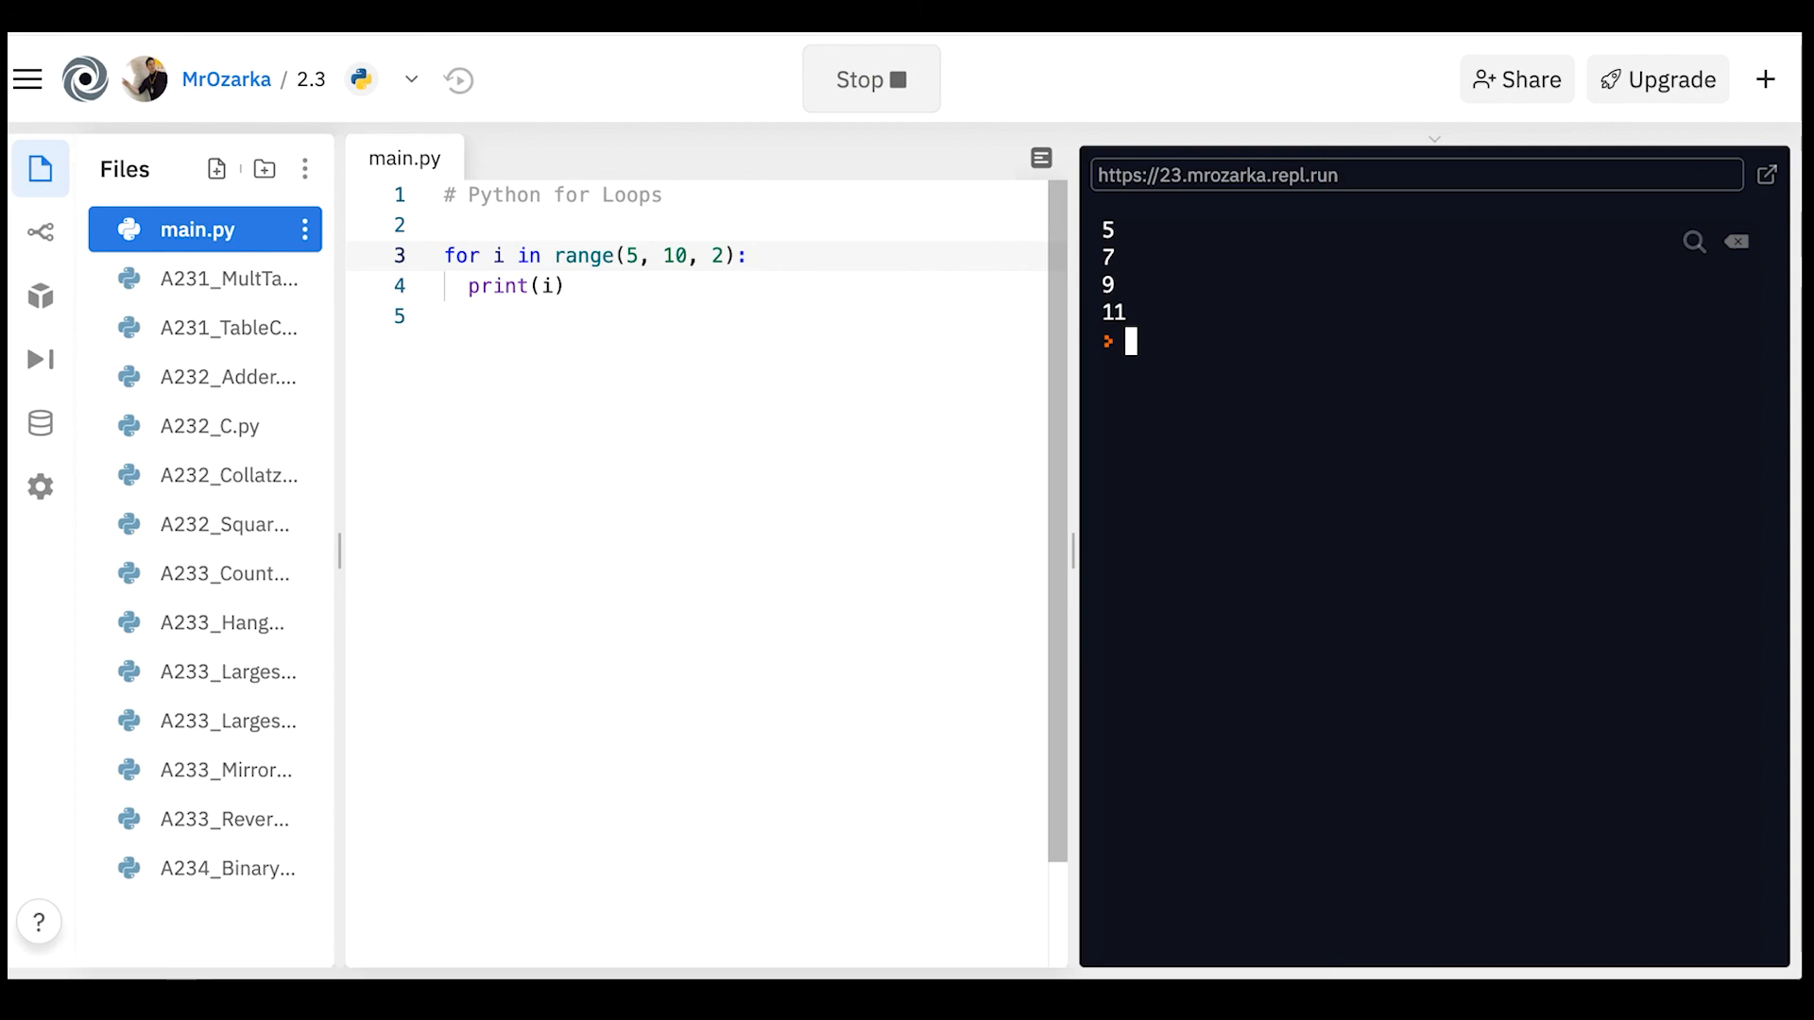
pyautogui.click(870, 78)
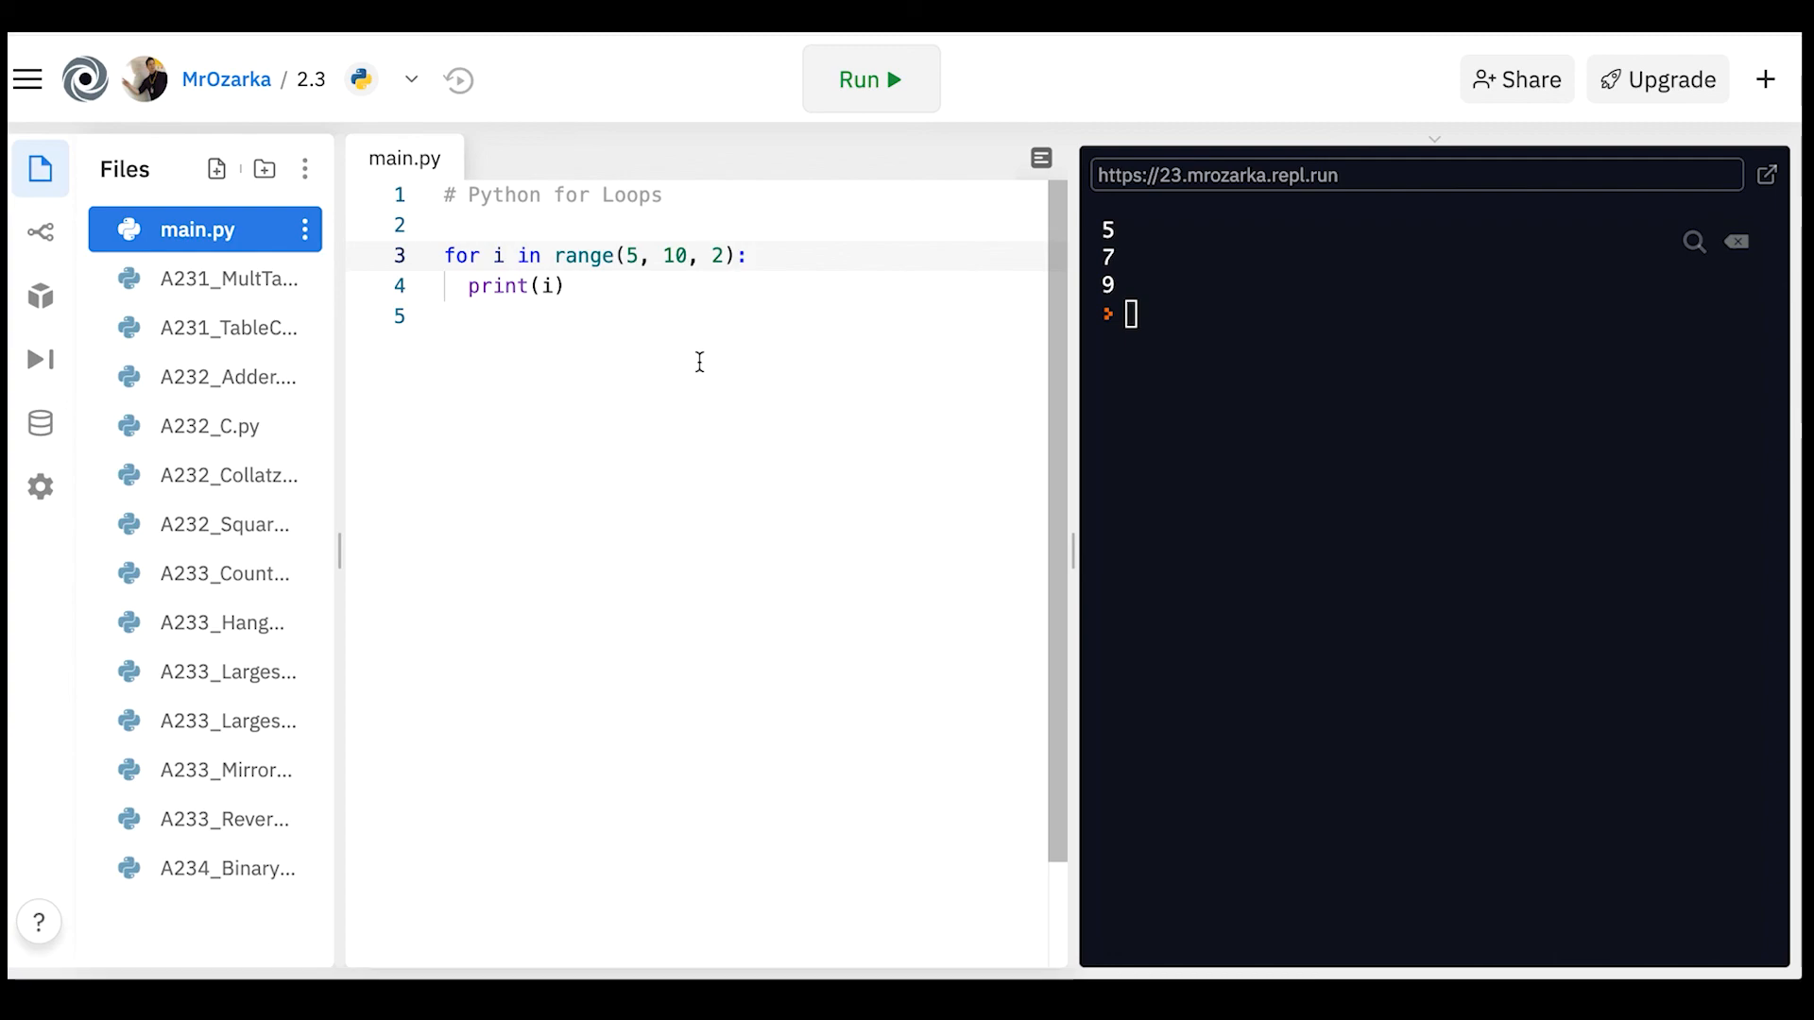
pyautogui.moveTo(583, 314)
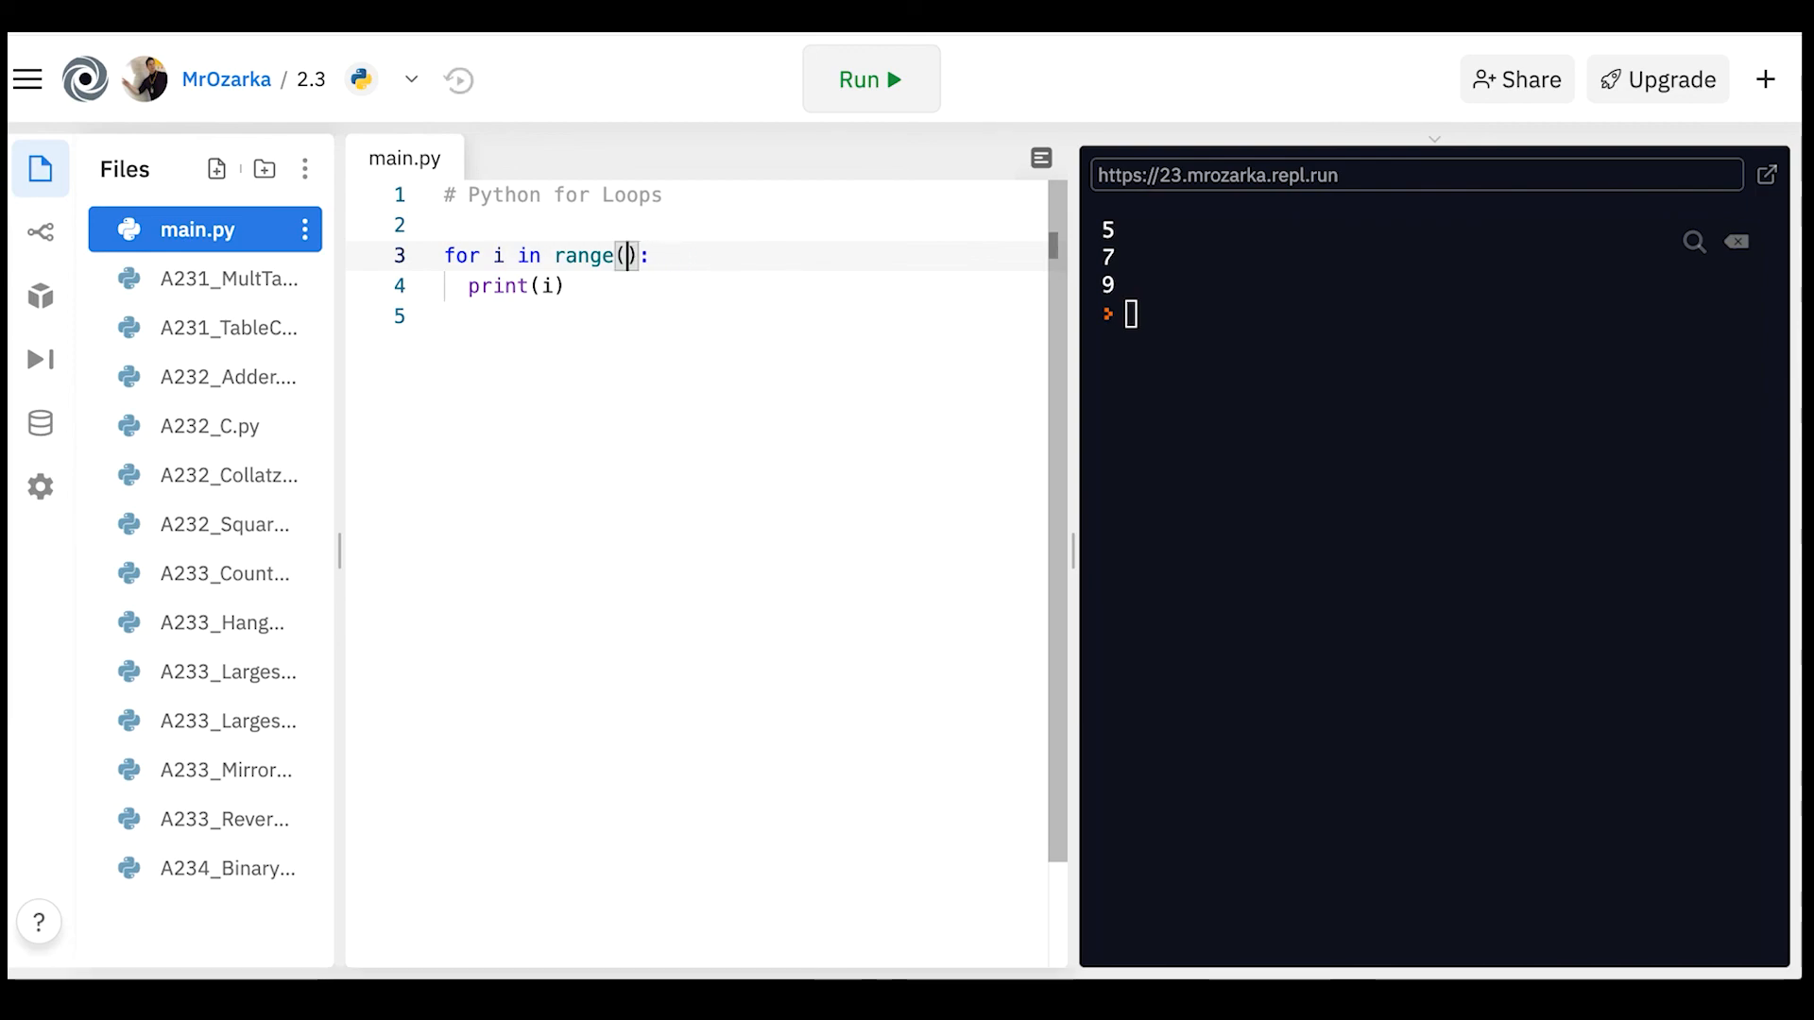
# Nest 'for j in range(5): print(i, j)' inside a range(3) loop and run it.
pyautogui.write('3')
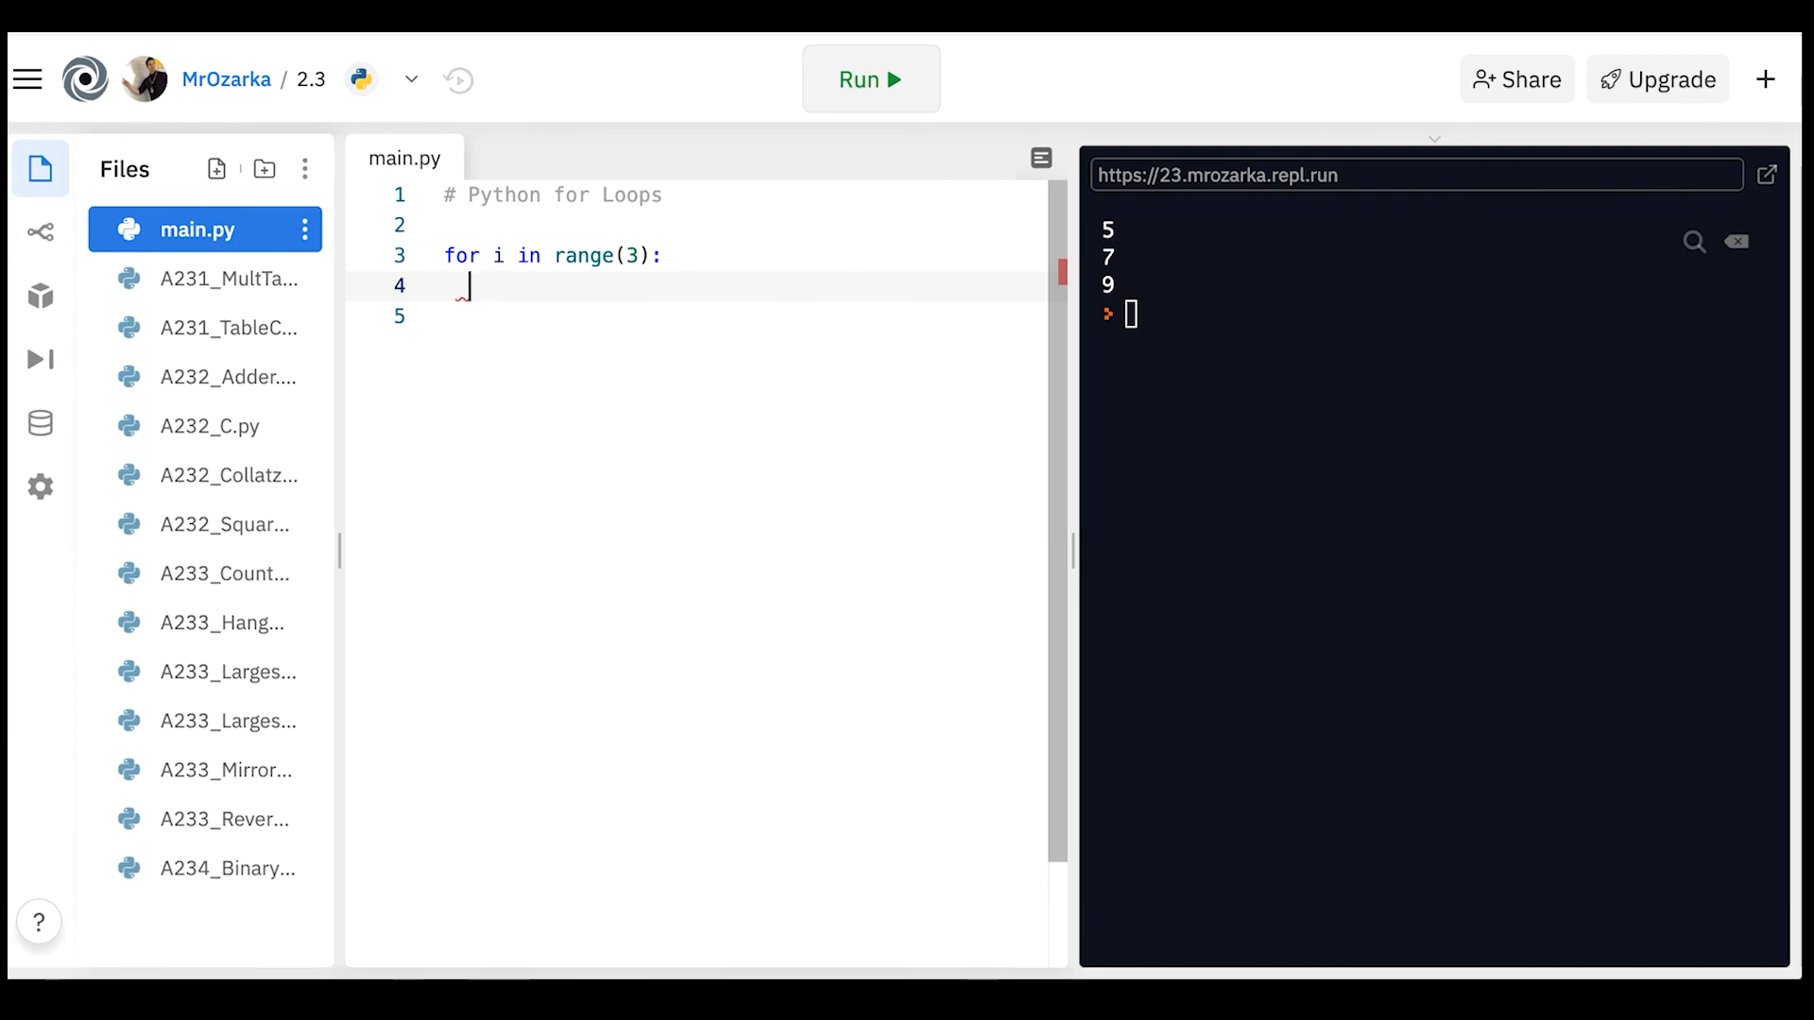
pyautogui.write('for j in range')
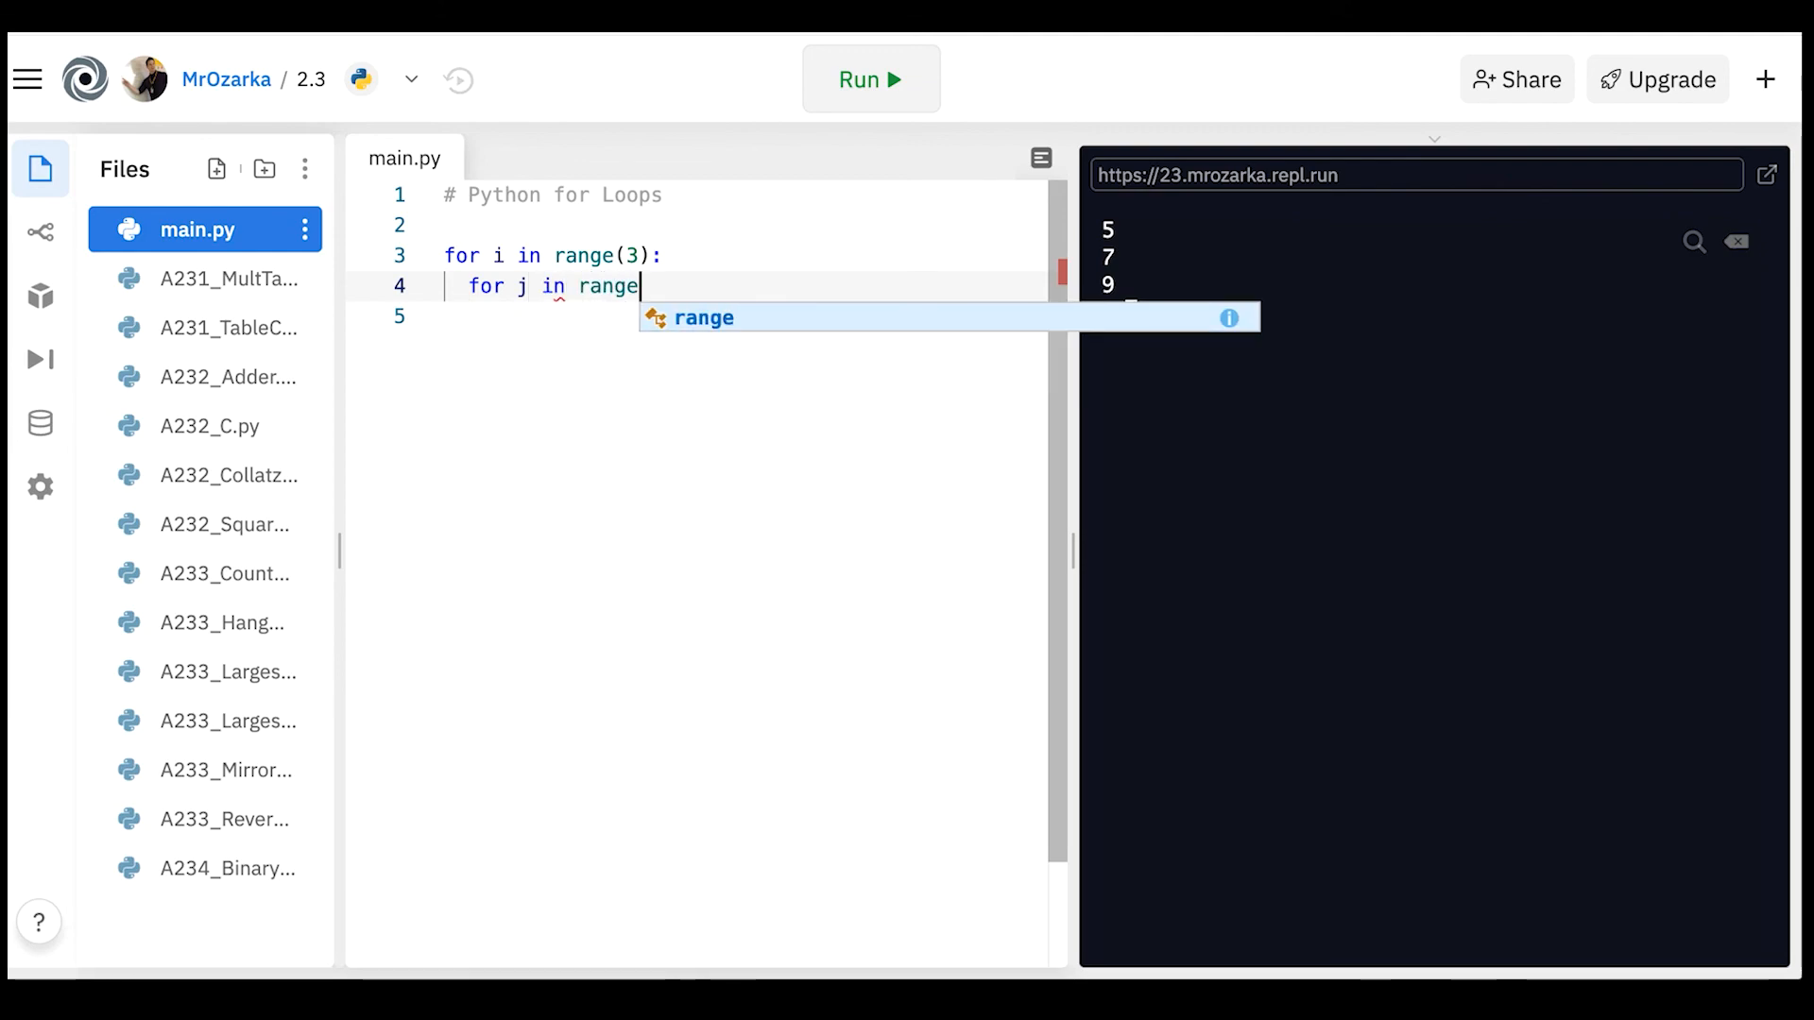
pyautogui.write('(5)')
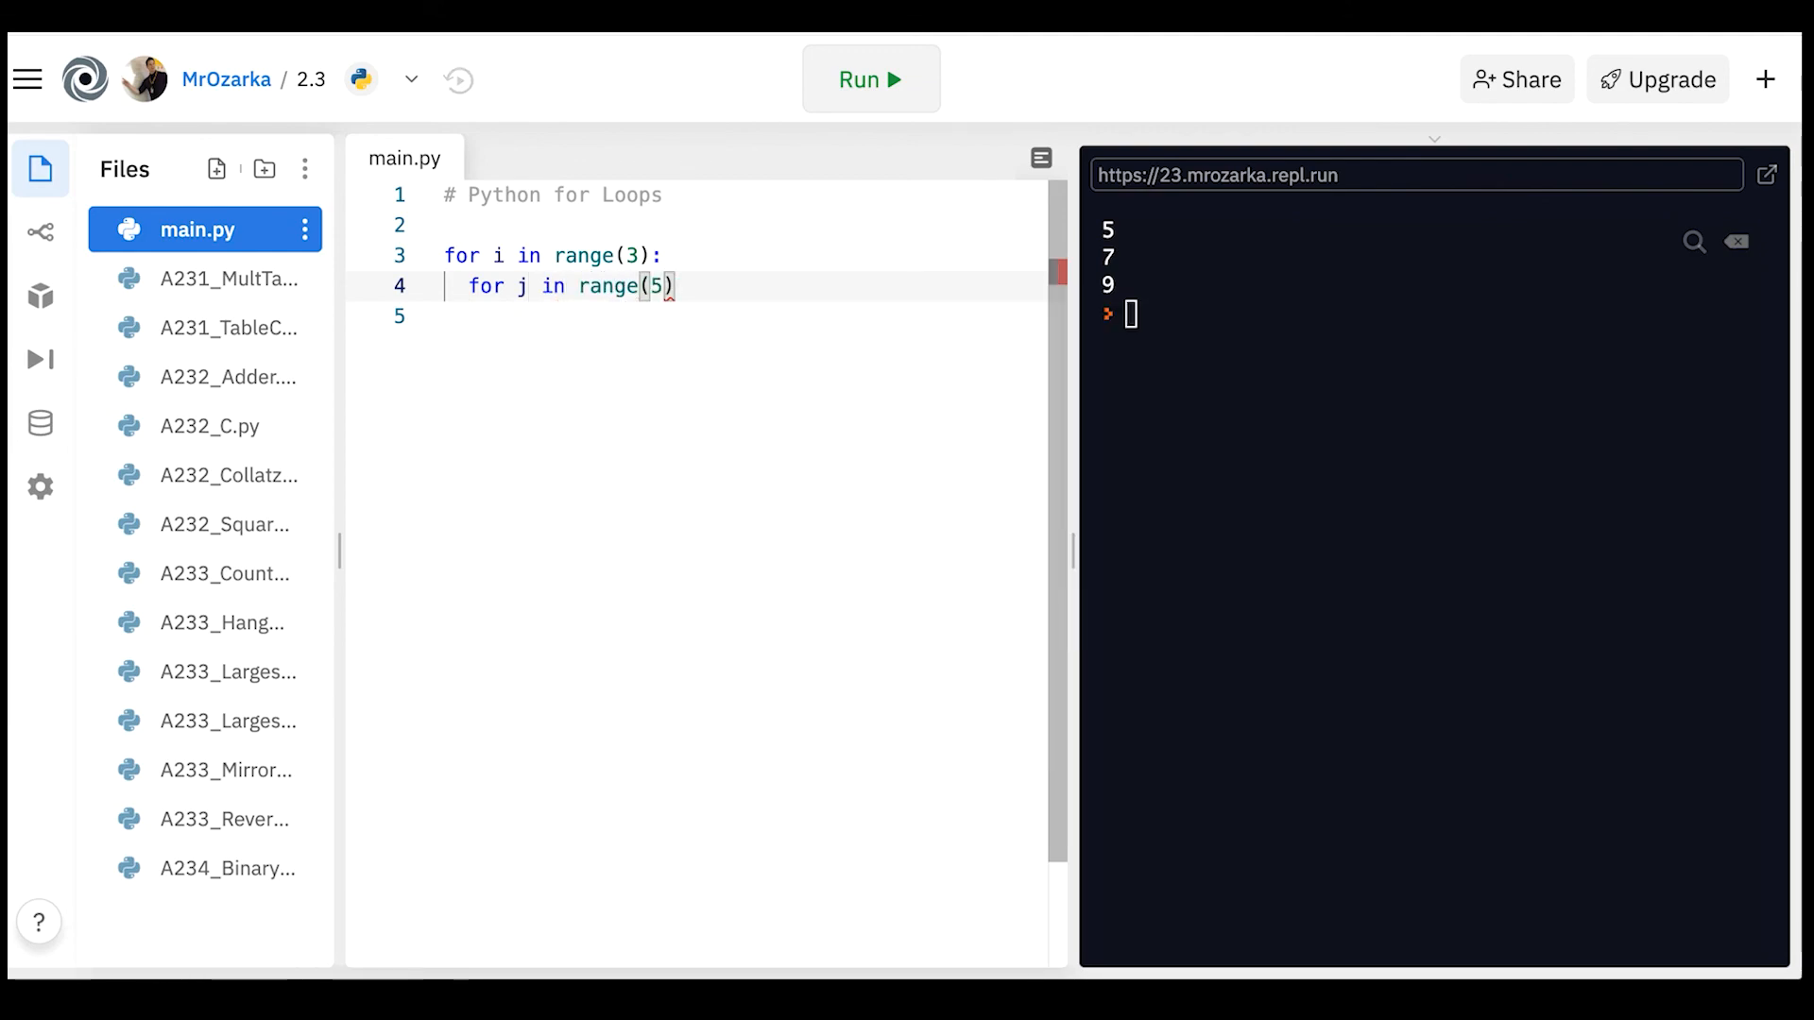
pyautogui.write(':')
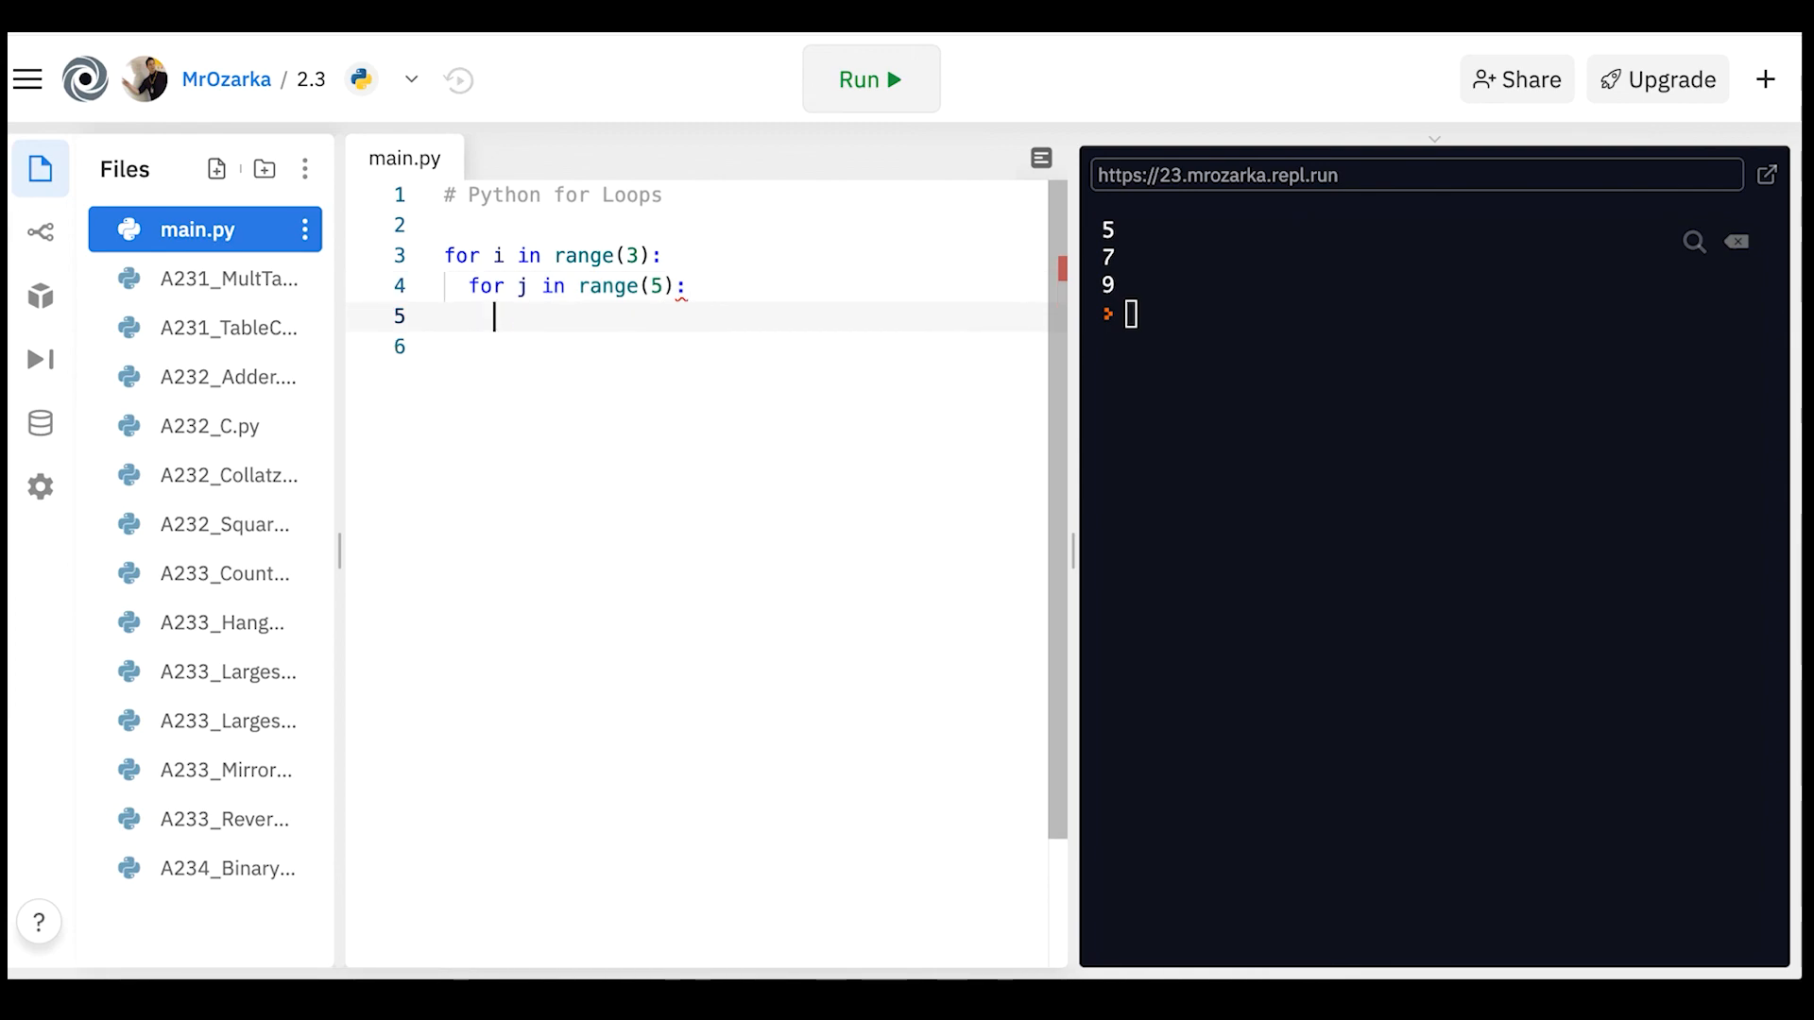
pyautogui.write('print(')
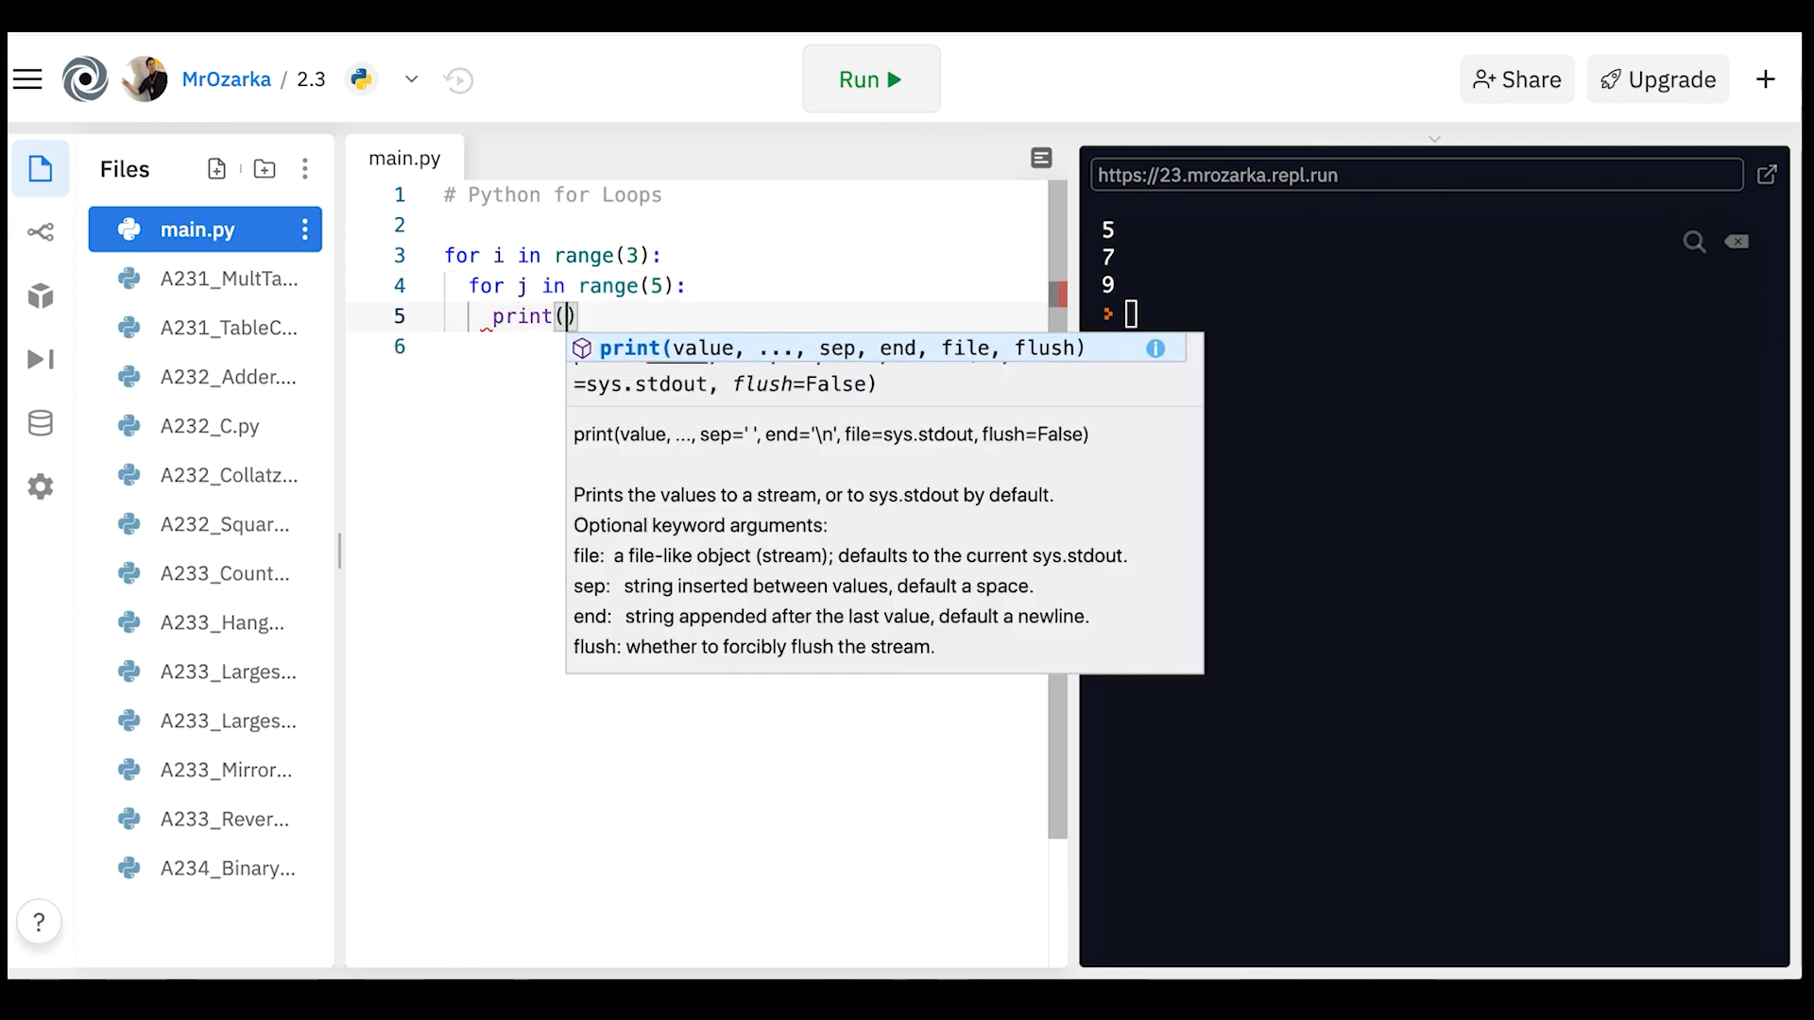
pyautogui.write('i, j')
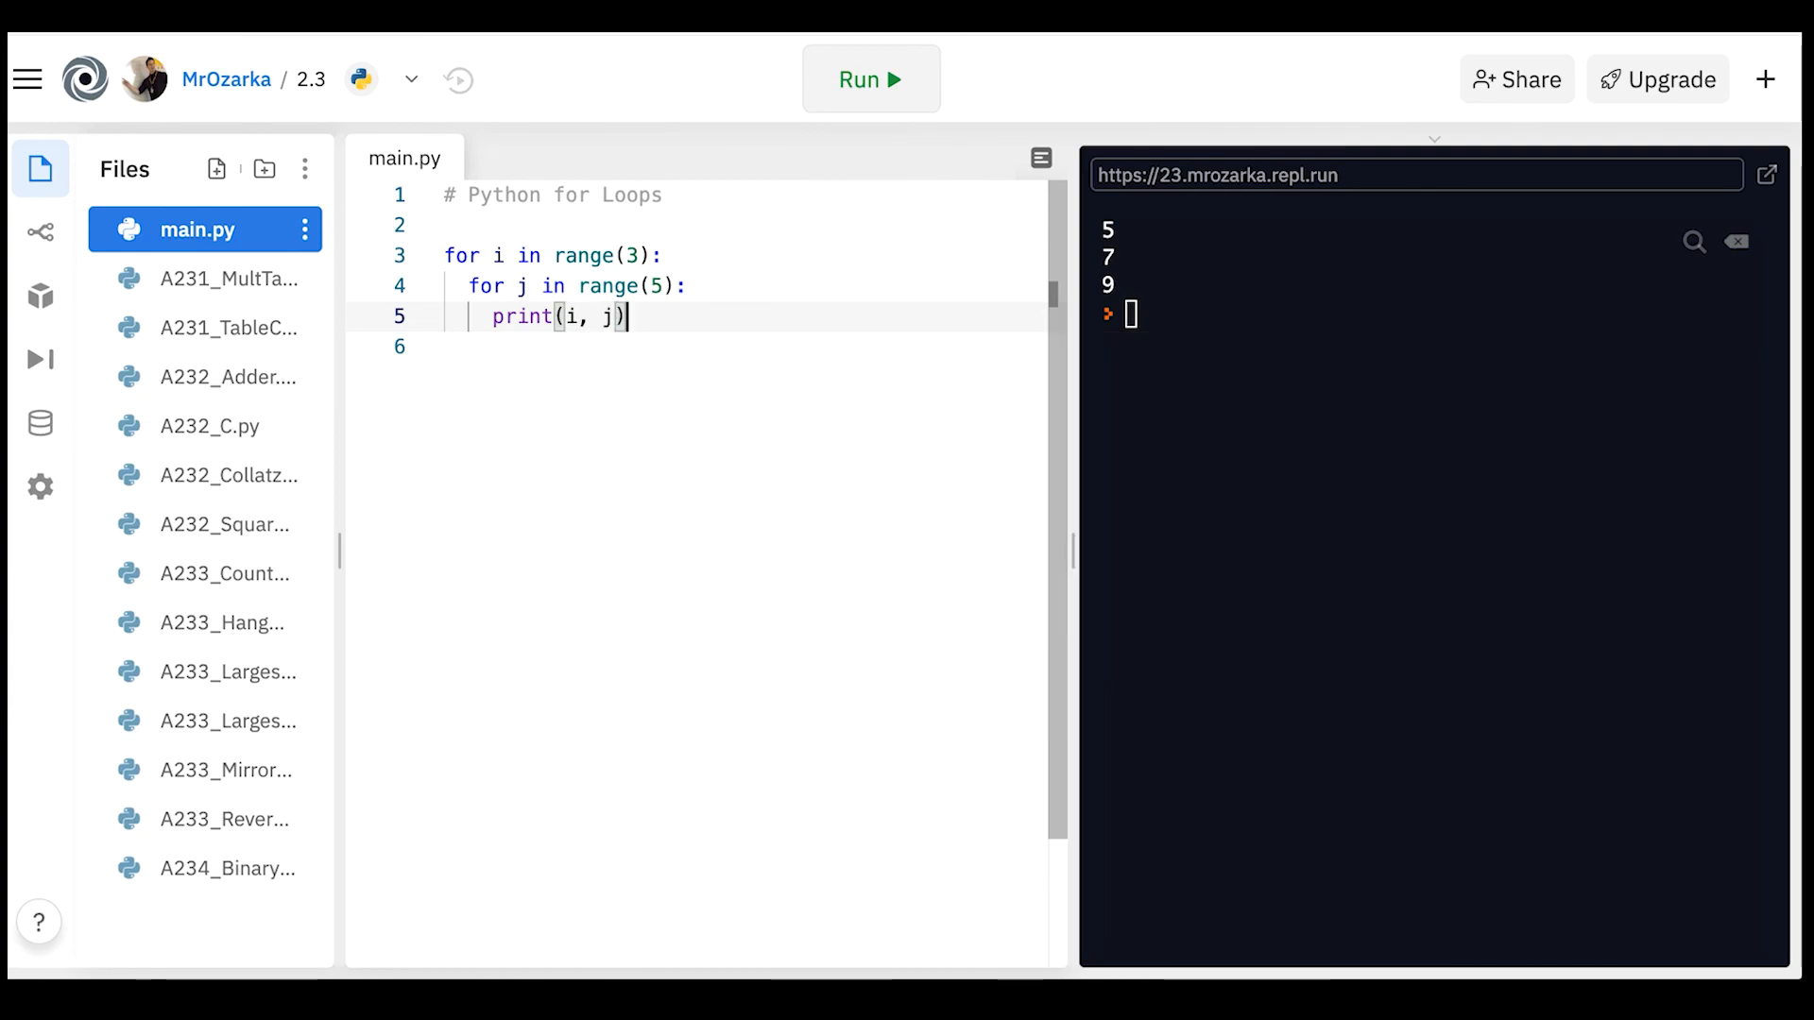
pyautogui.press('backspace')
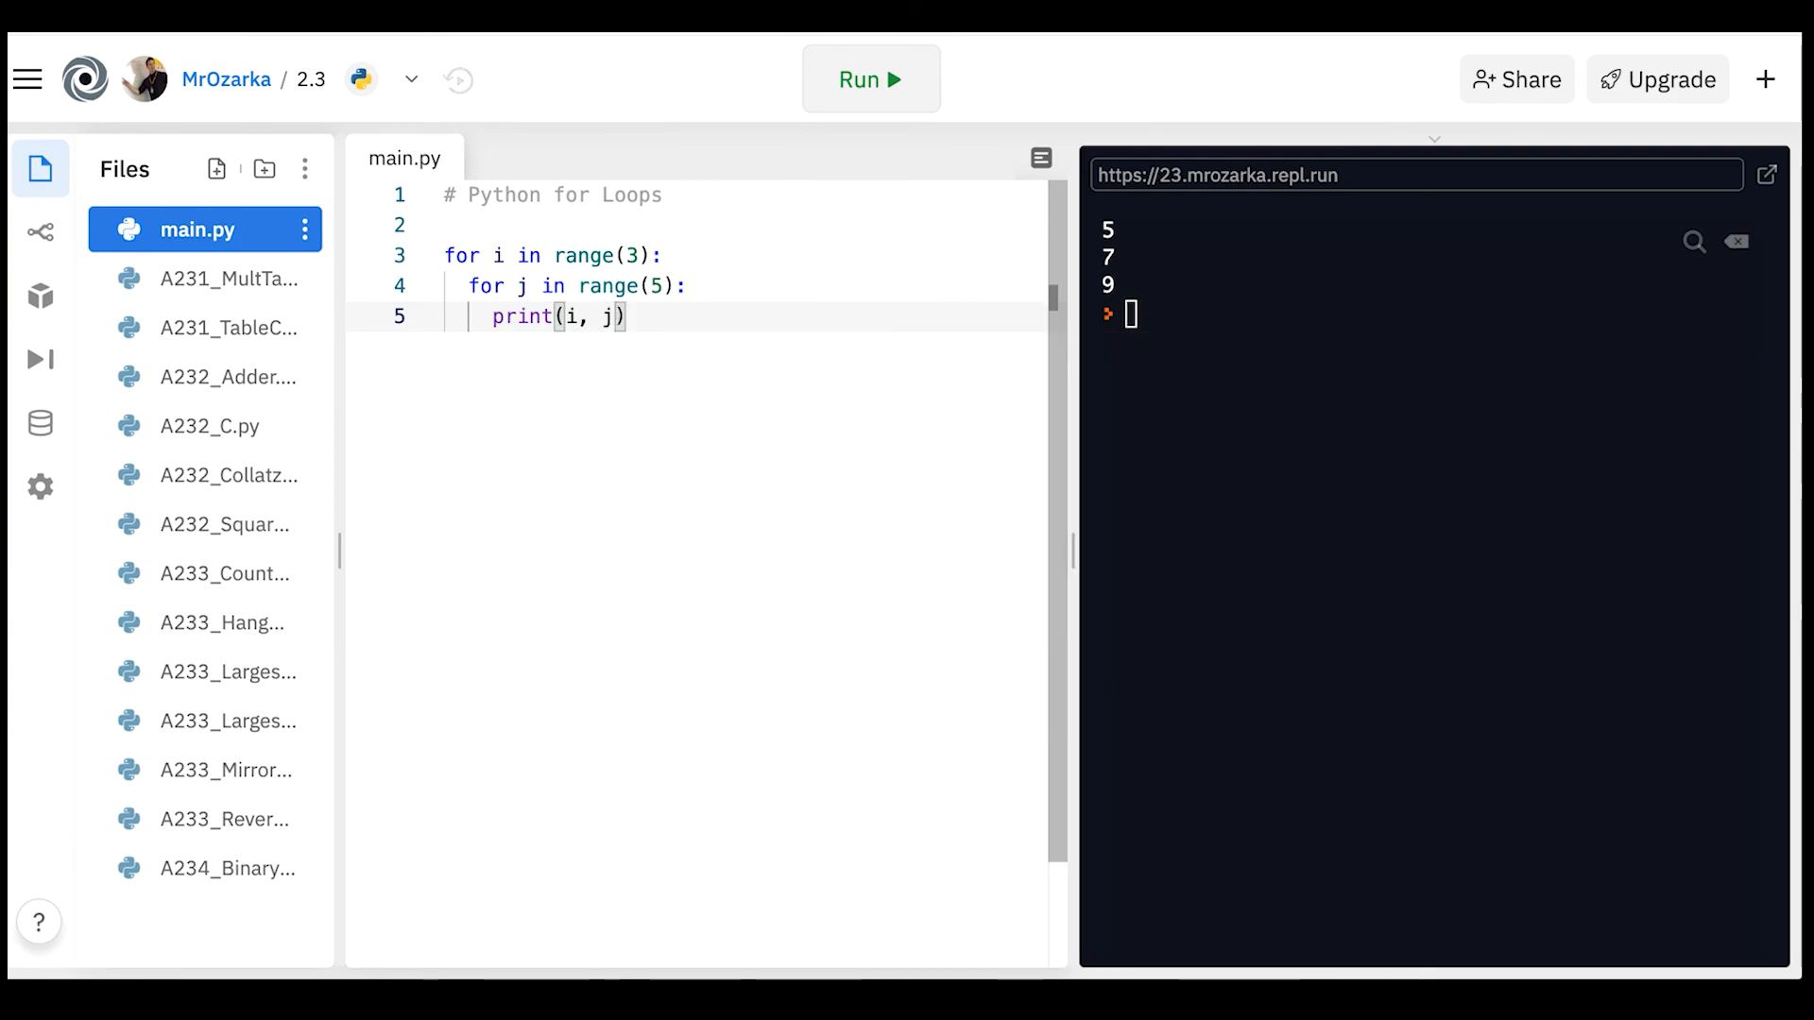
pyautogui.click(870, 78)
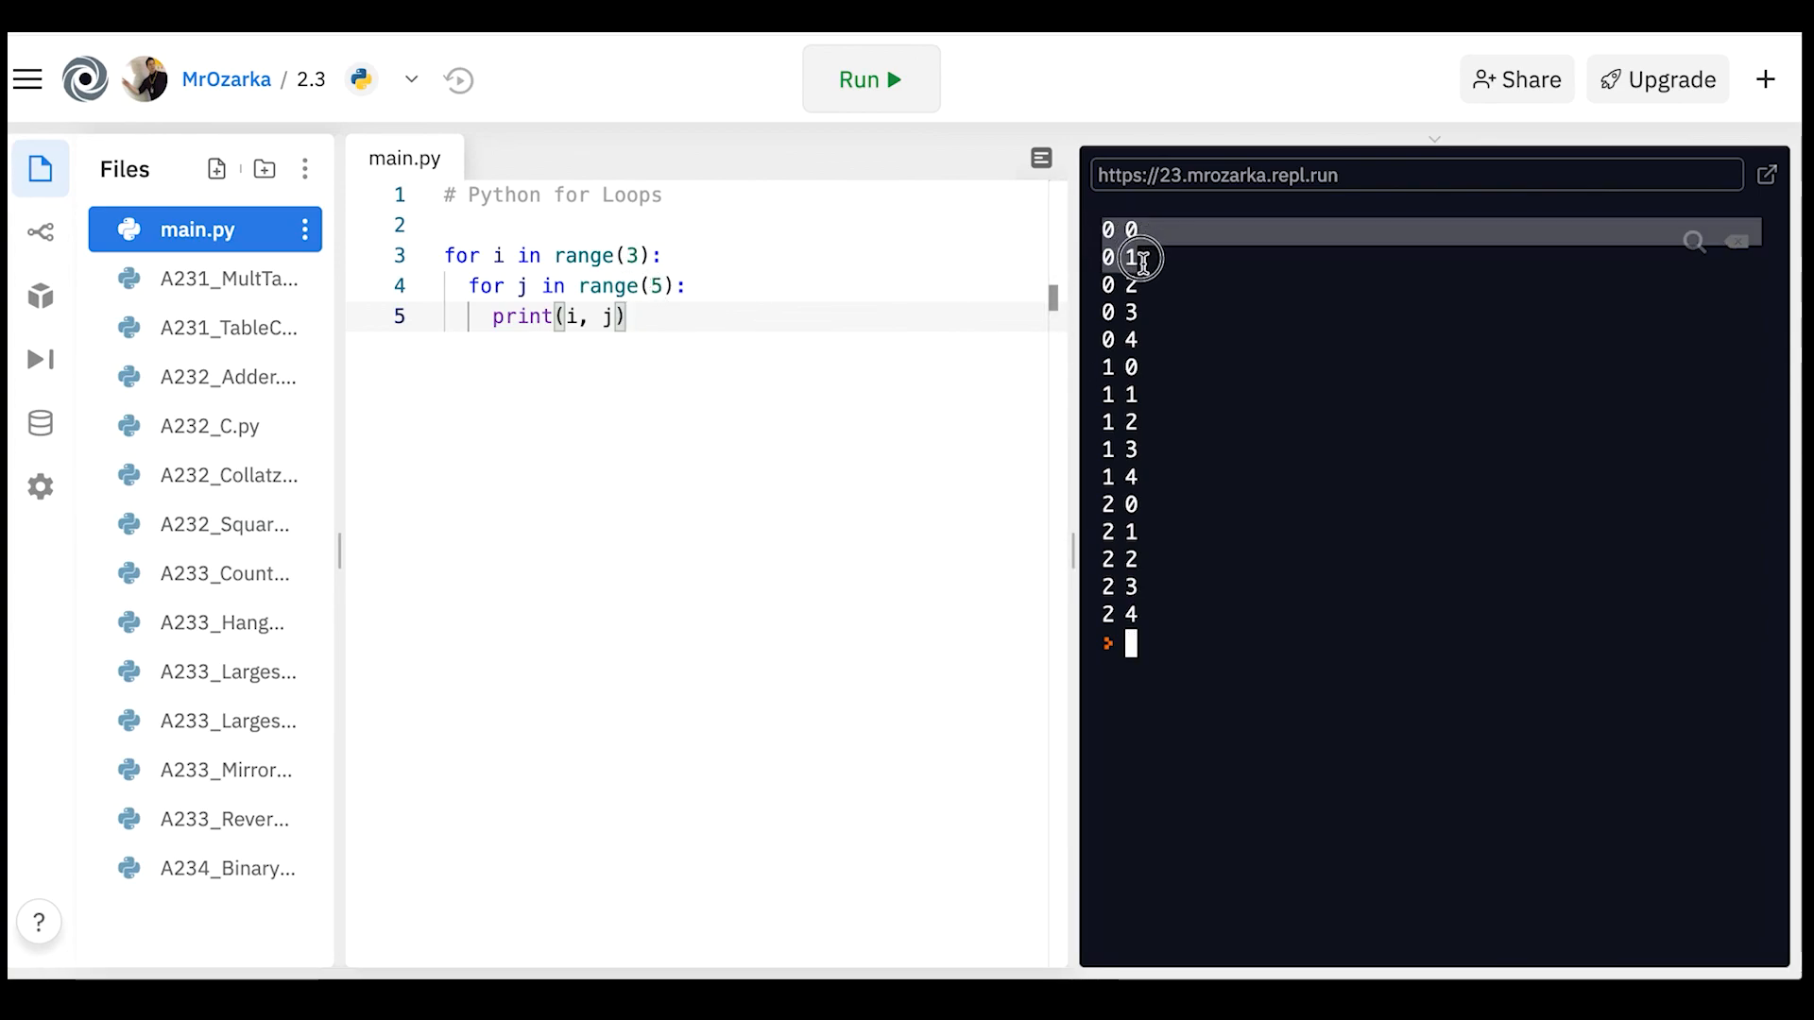
# Highlight the first rows of i, j pairs in the console output.
pyautogui.moveTo(1140, 257); pyautogui.dragTo(1140, 396)
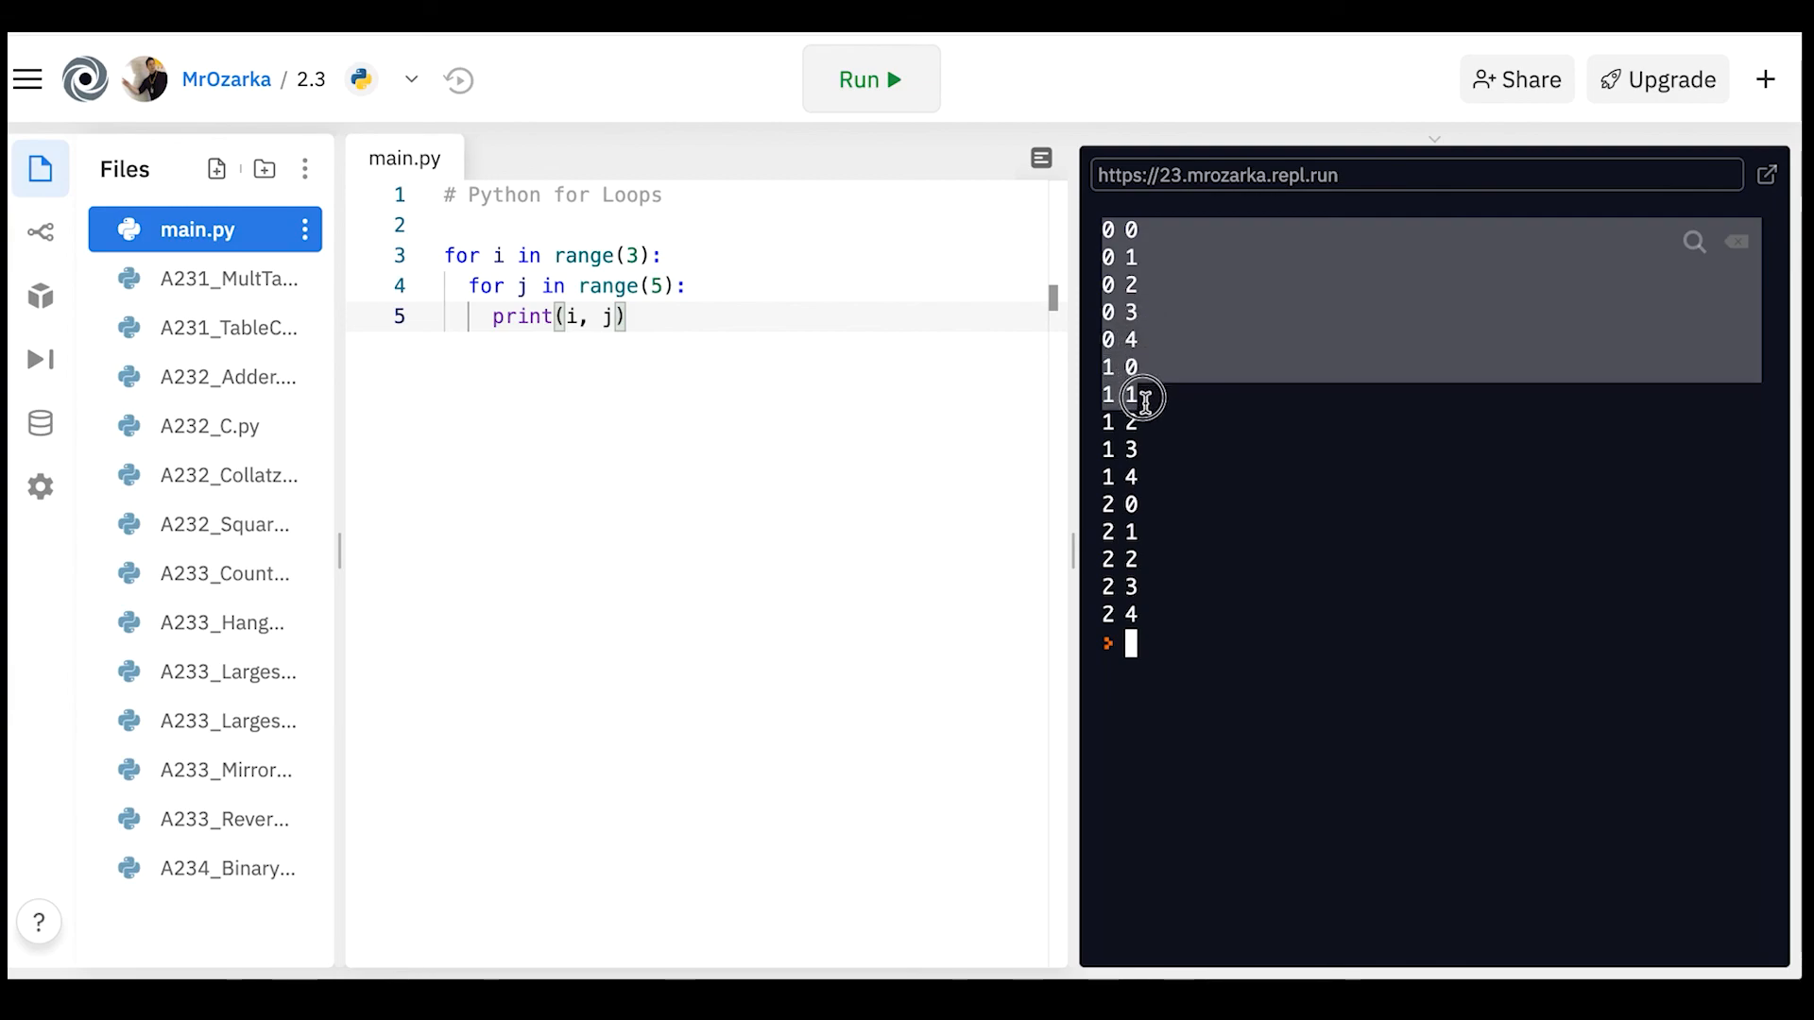